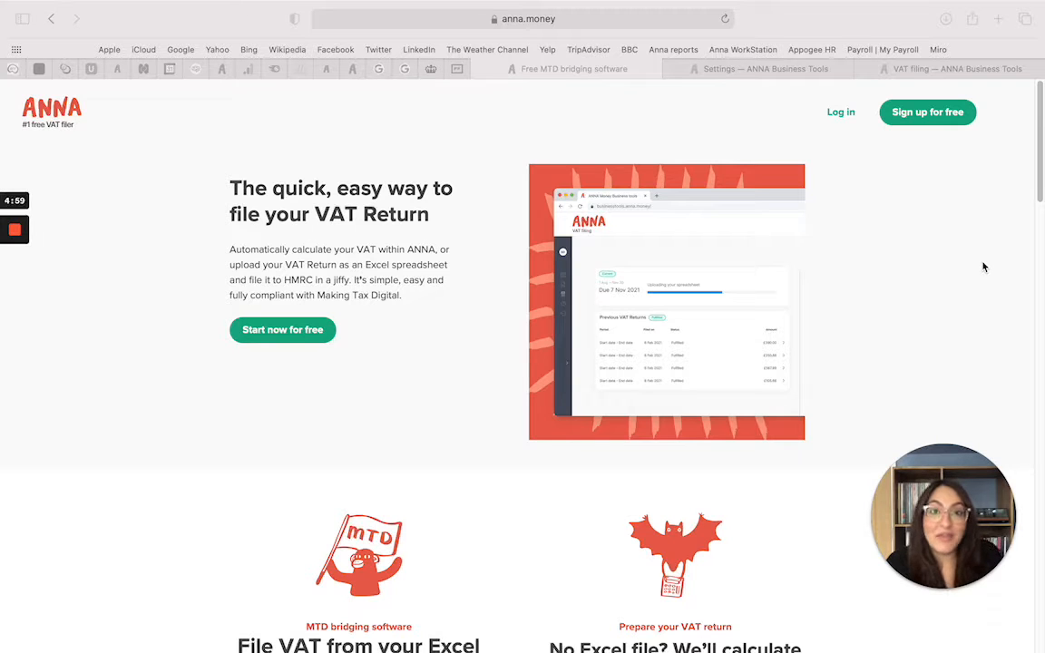
pyautogui.moveTo(973, 254)
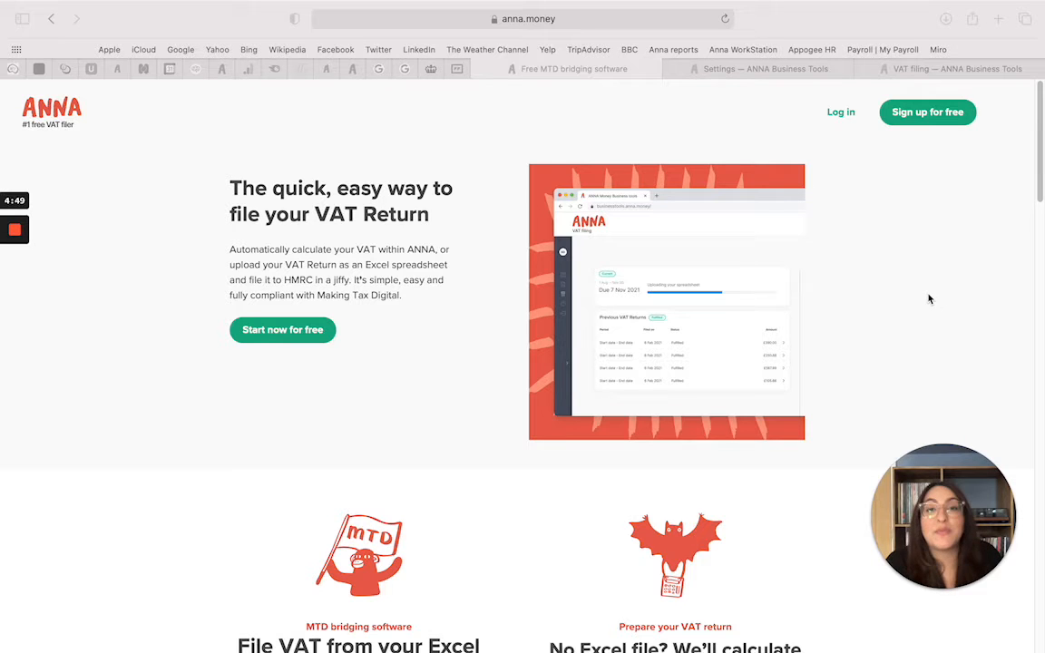
pyautogui.moveTo(940, 292)
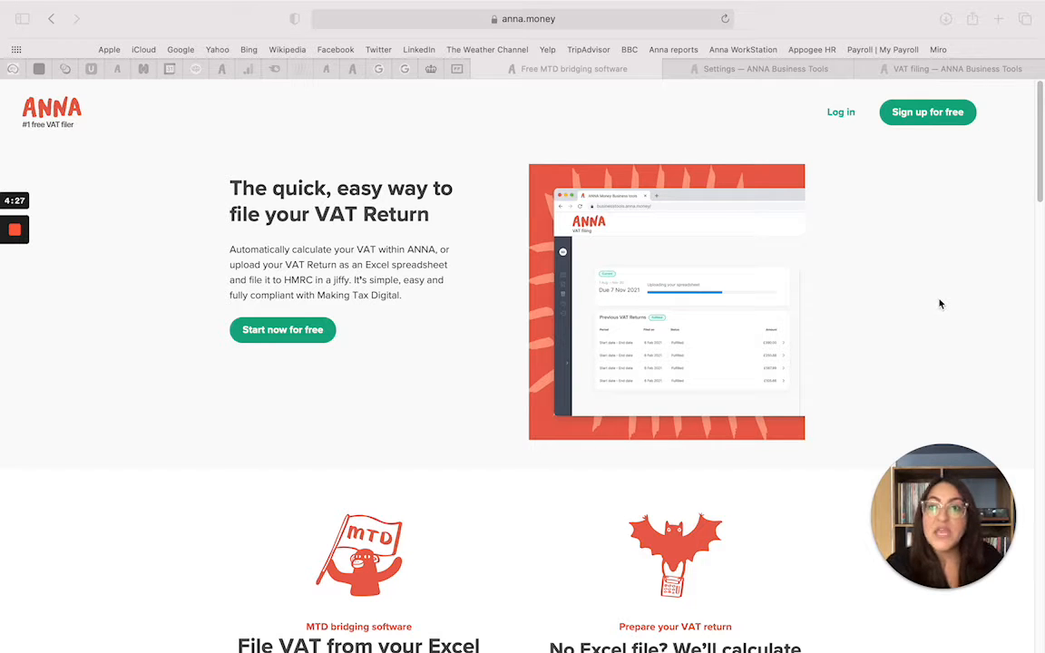
pyautogui.moveTo(929, 327)
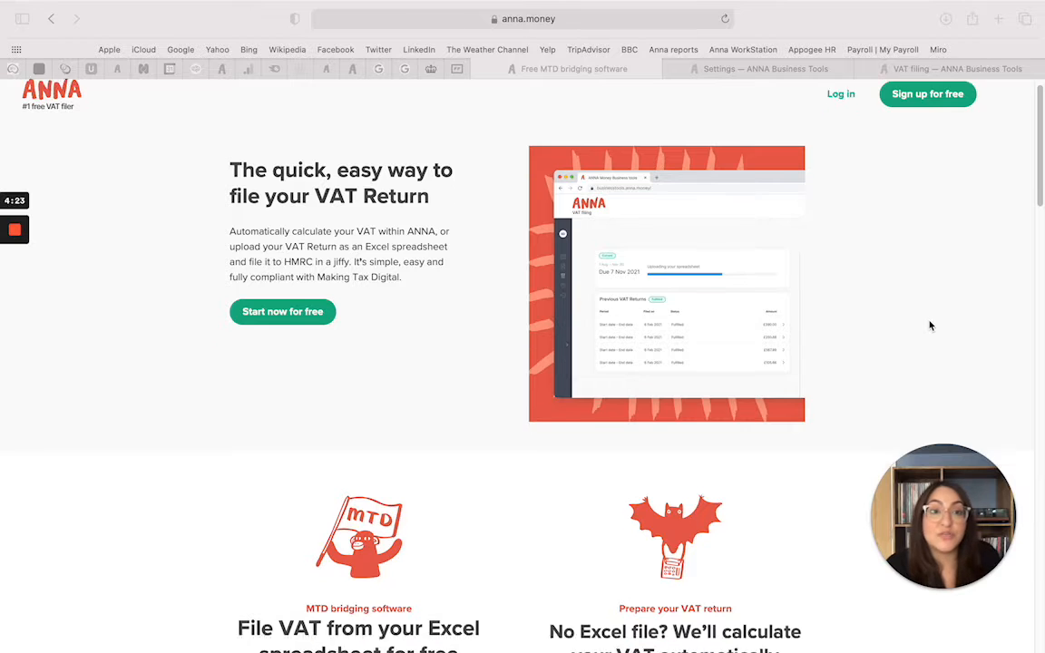
# Begin the HMRC connection from the VAT filing setup, reaching HMRC's permission page for ANNA Money
pyautogui.scroll(-3)
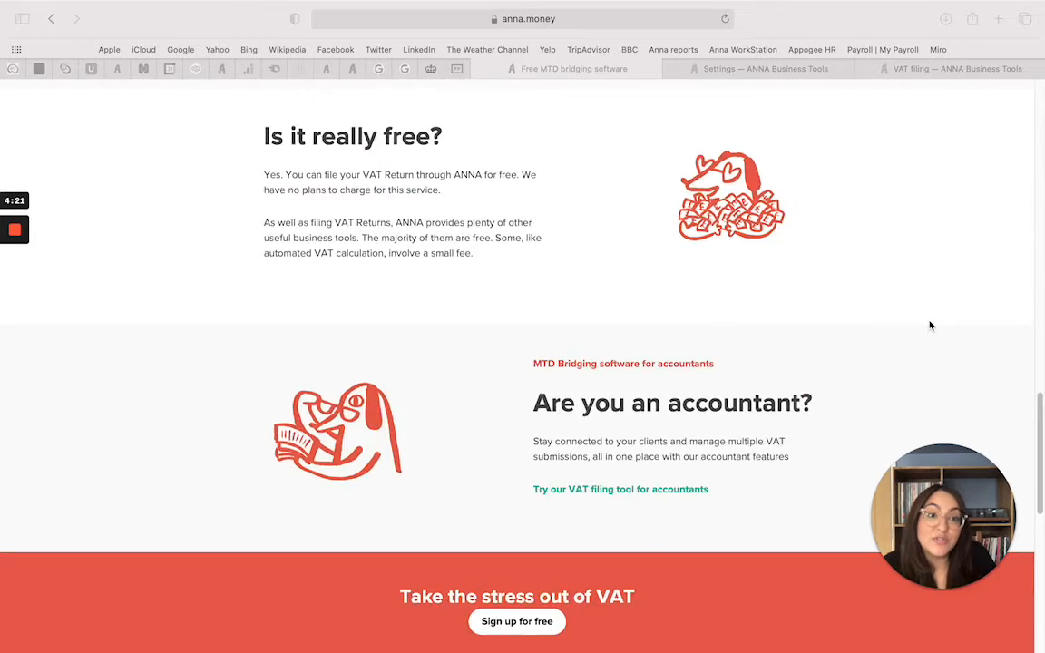
pyautogui.scroll(-3)
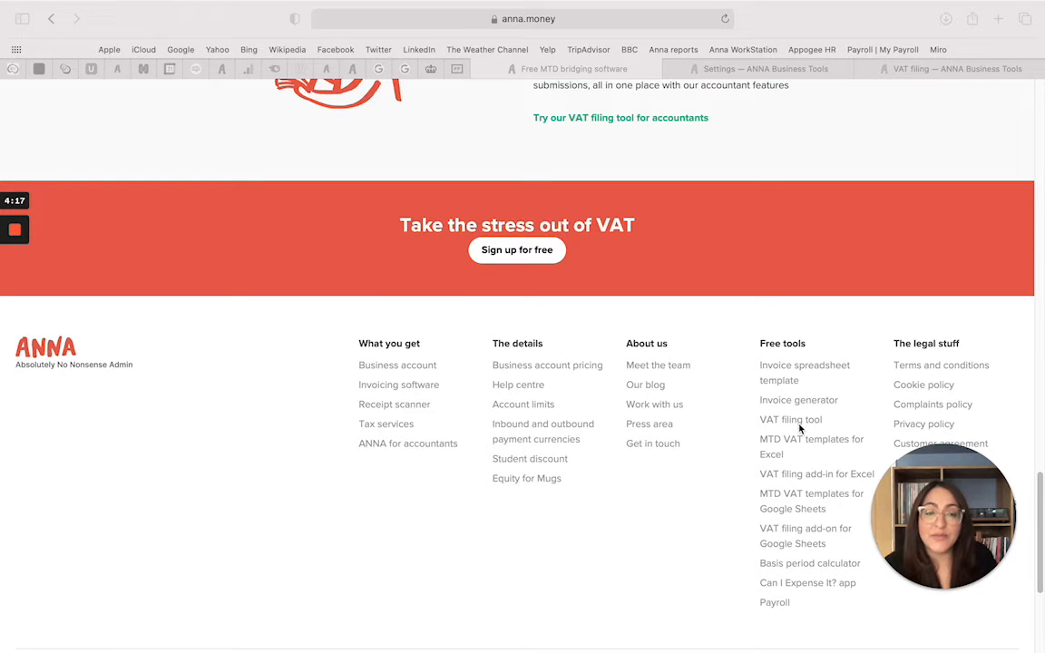
pyautogui.scroll(3)
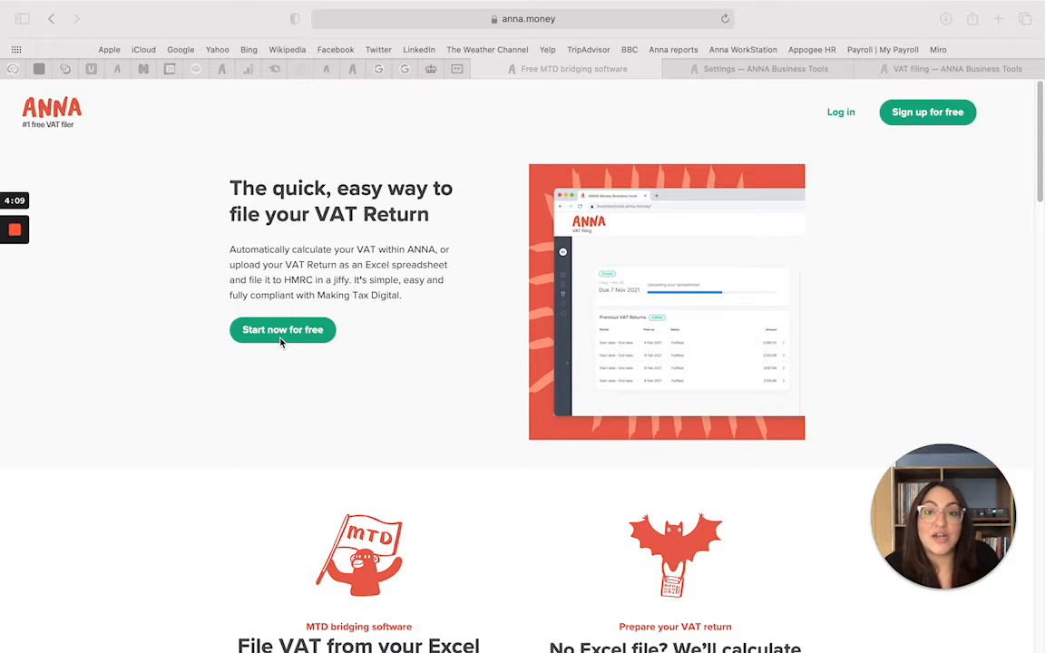
pyautogui.moveTo(555, 351)
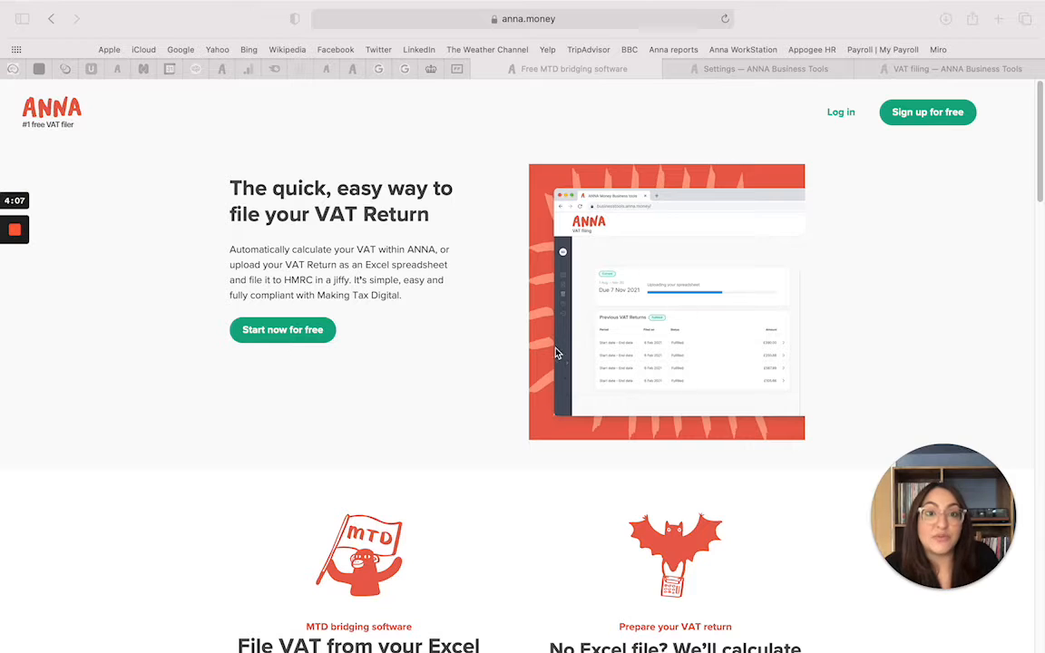
pyautogui.moveTo(463, 410)
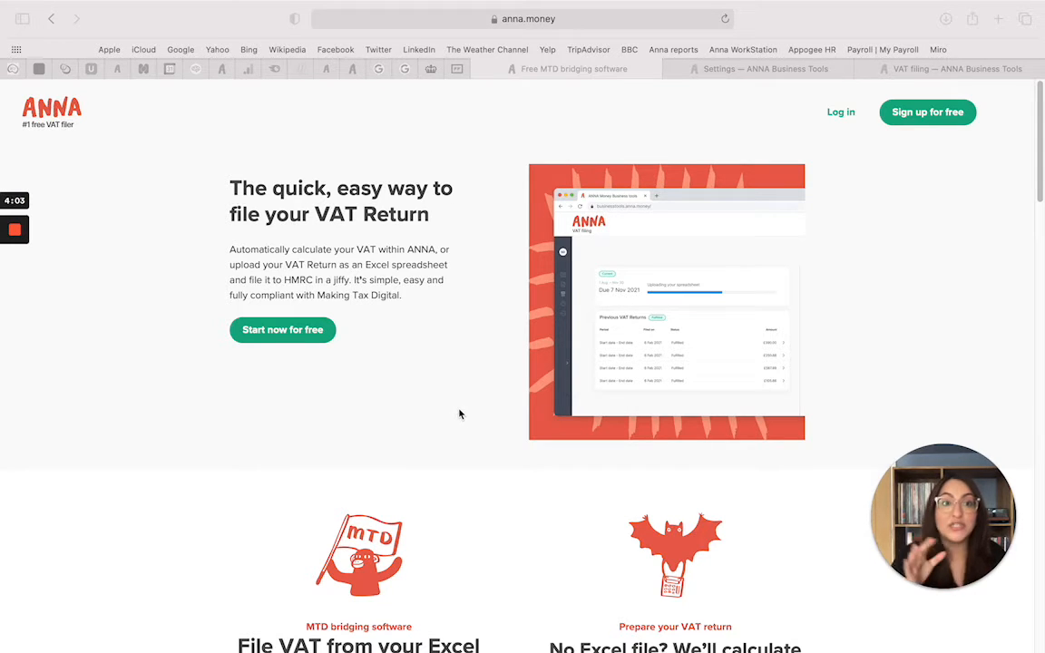
pyautogui.moveTo(283, 331)
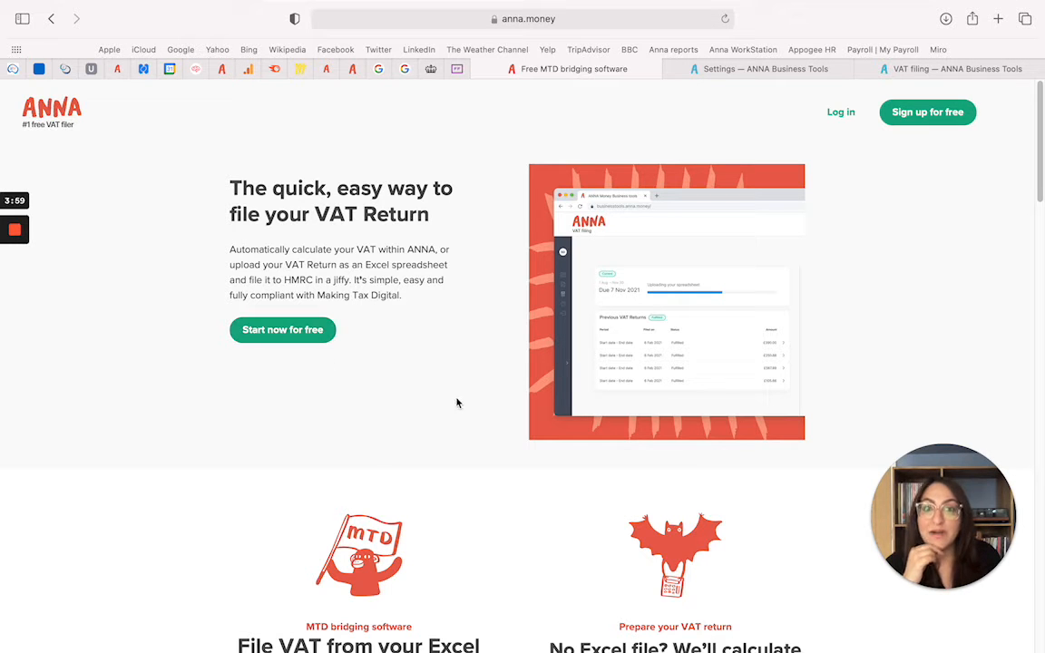
pyautogui.click(283, 330)
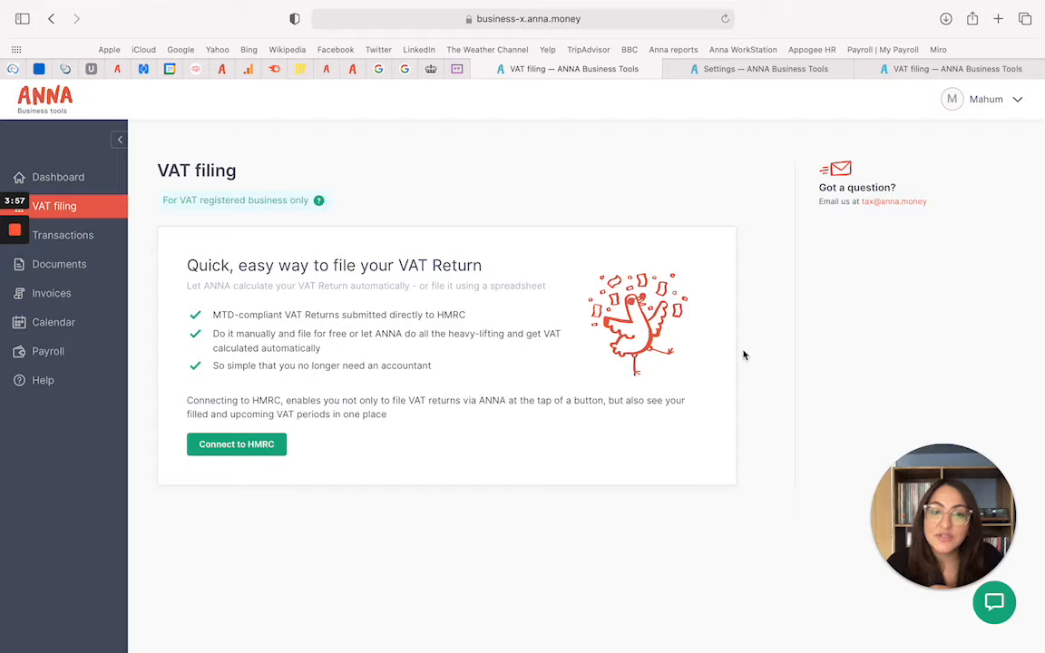
pyautogui.moveTo(765, 352)
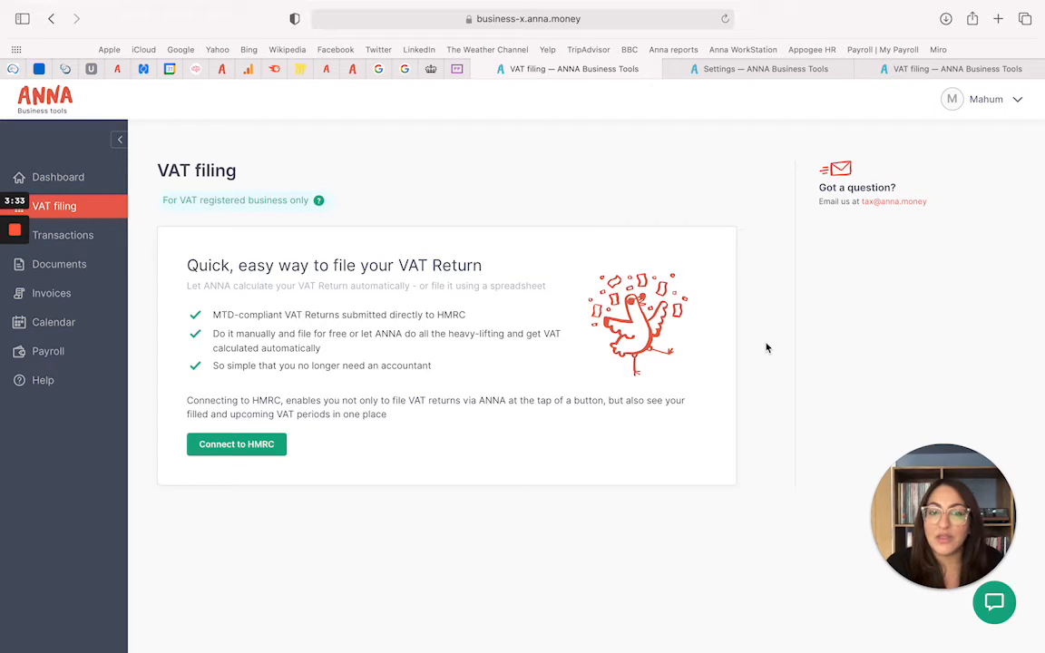
pyautogui.moveTo(236, 465)
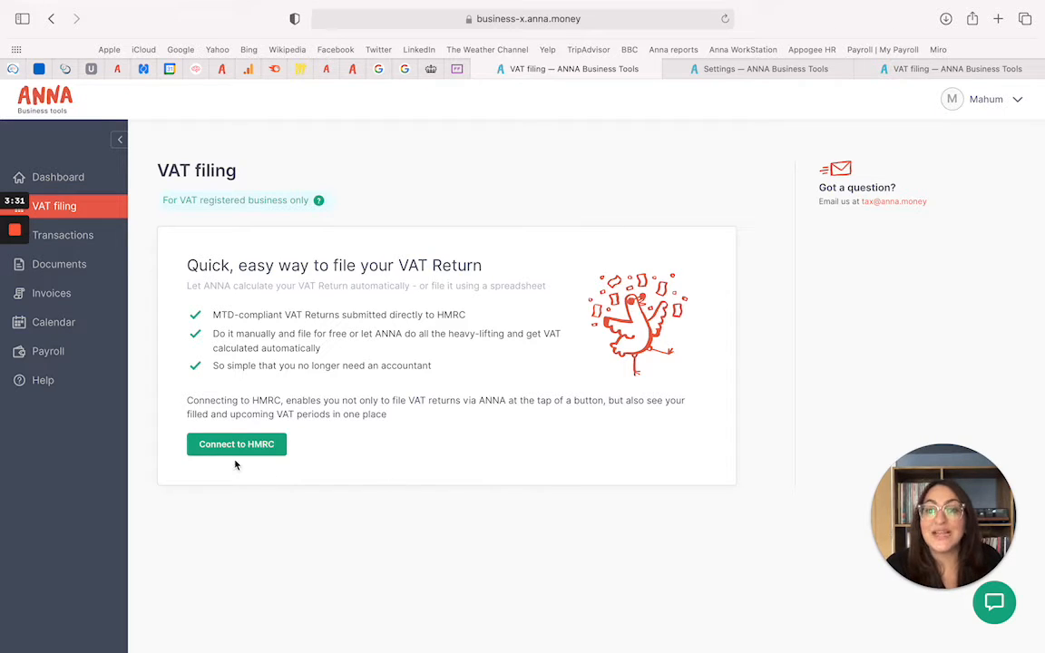
pyautogui.moveTo(497, 530)
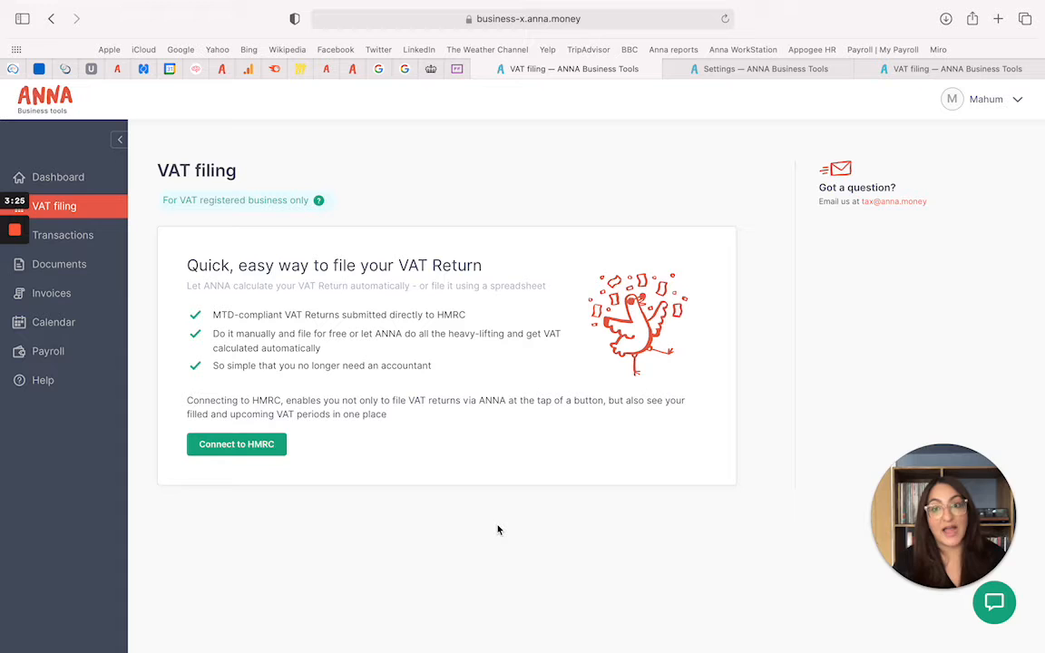
pyautogui.moveTo(774, 365)
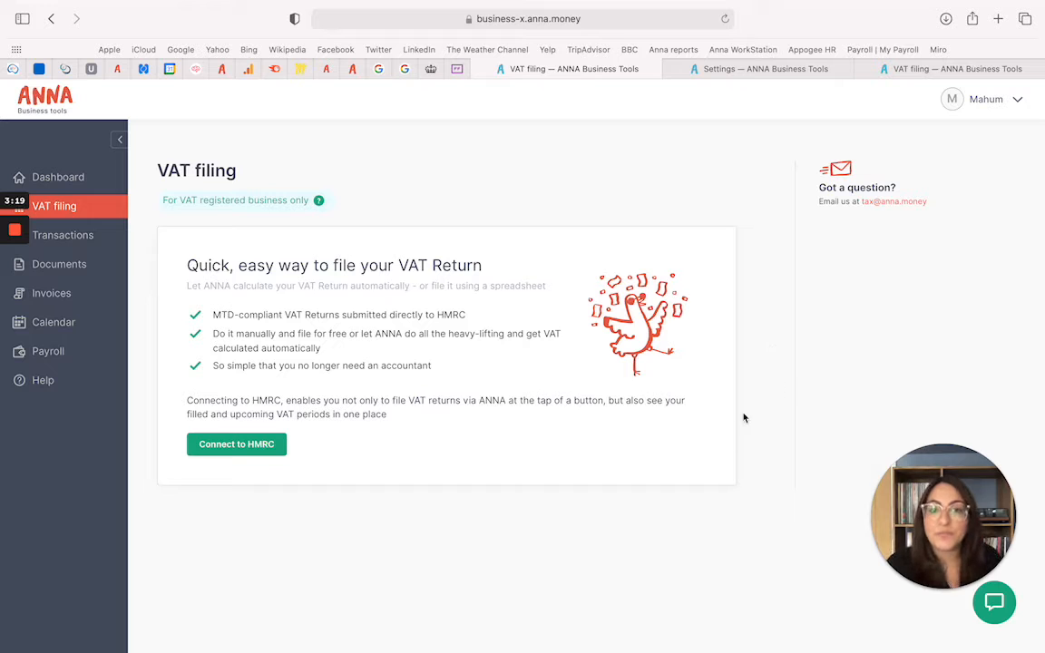
pyautogui.click(236, 443)
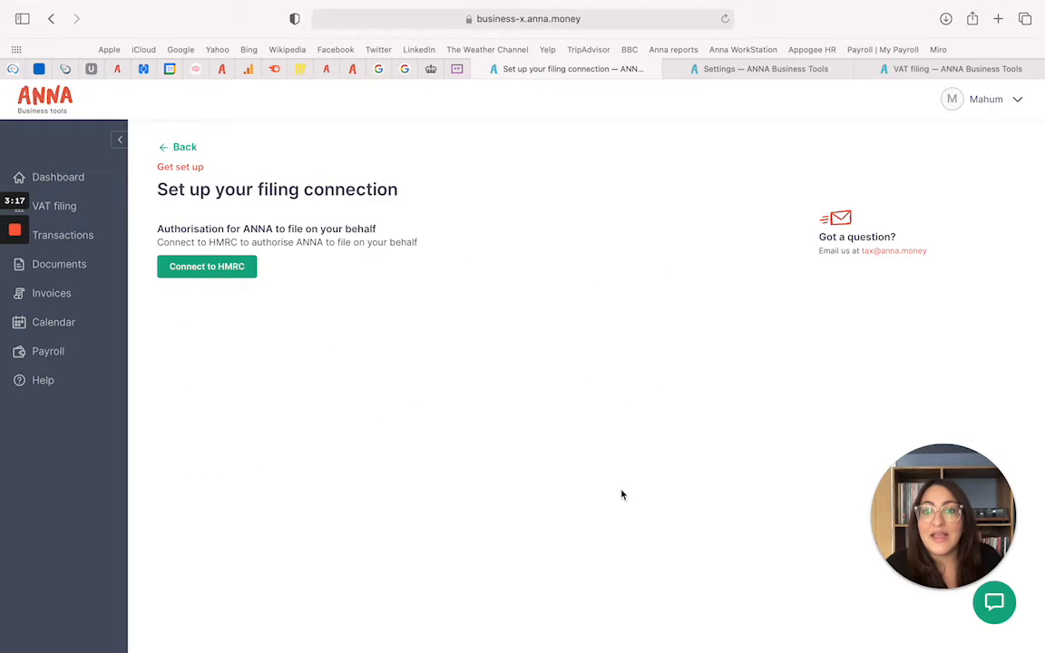
pyautogui.click(207, 265)
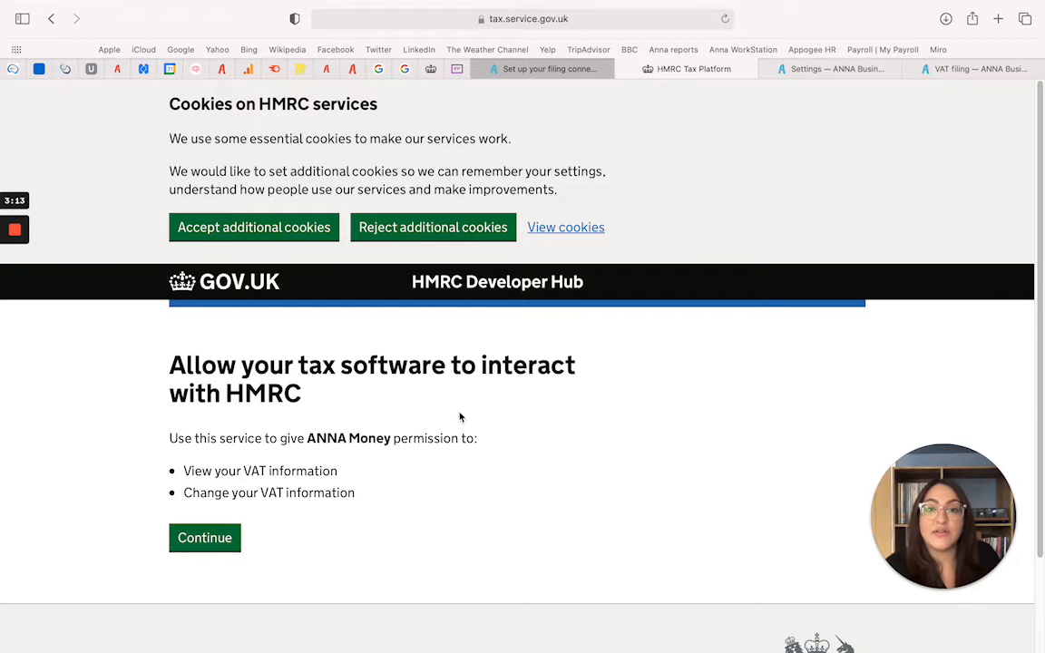
# Reject the additional cookies on HMRC's Developer Hub permission page
pyautogui.click(432, 227)
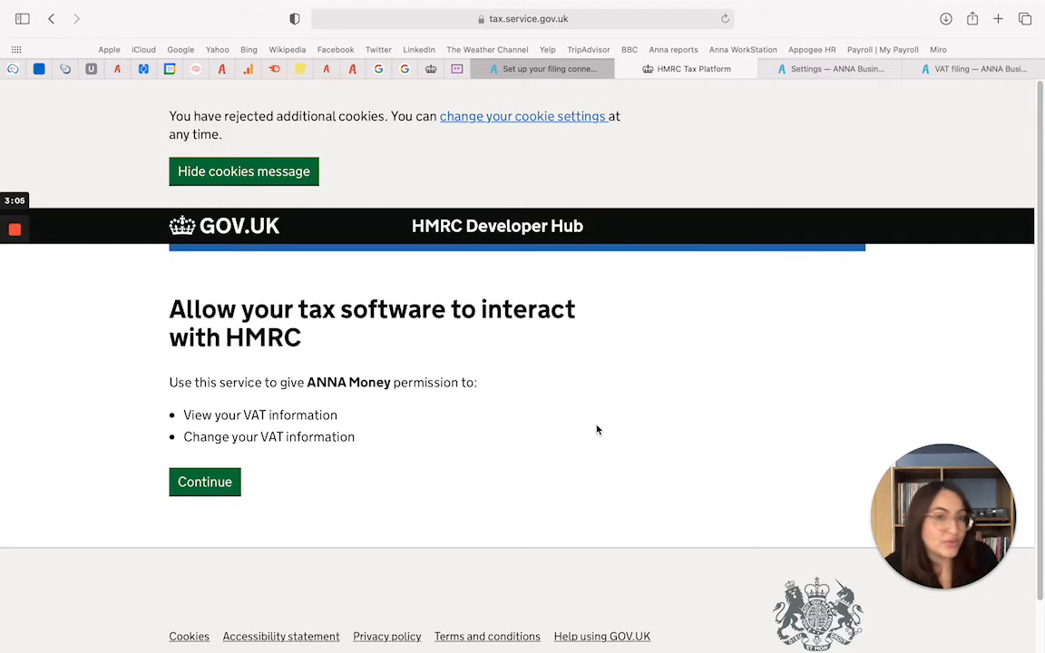
pyautogui.moveTo(376, 410)
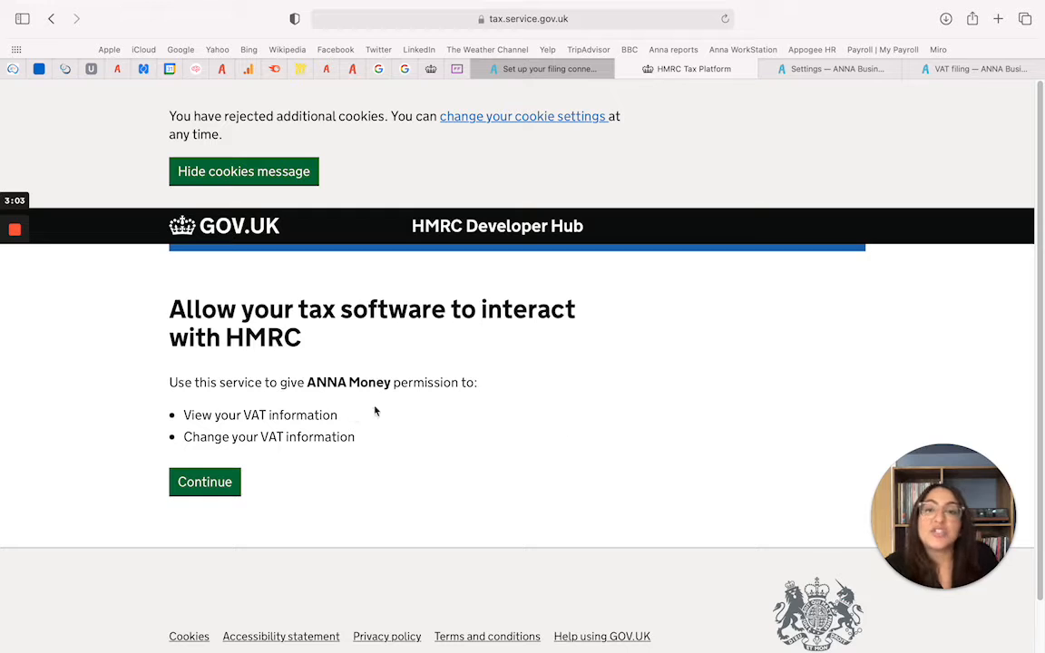
pyautogui.moveTo(541, 429)
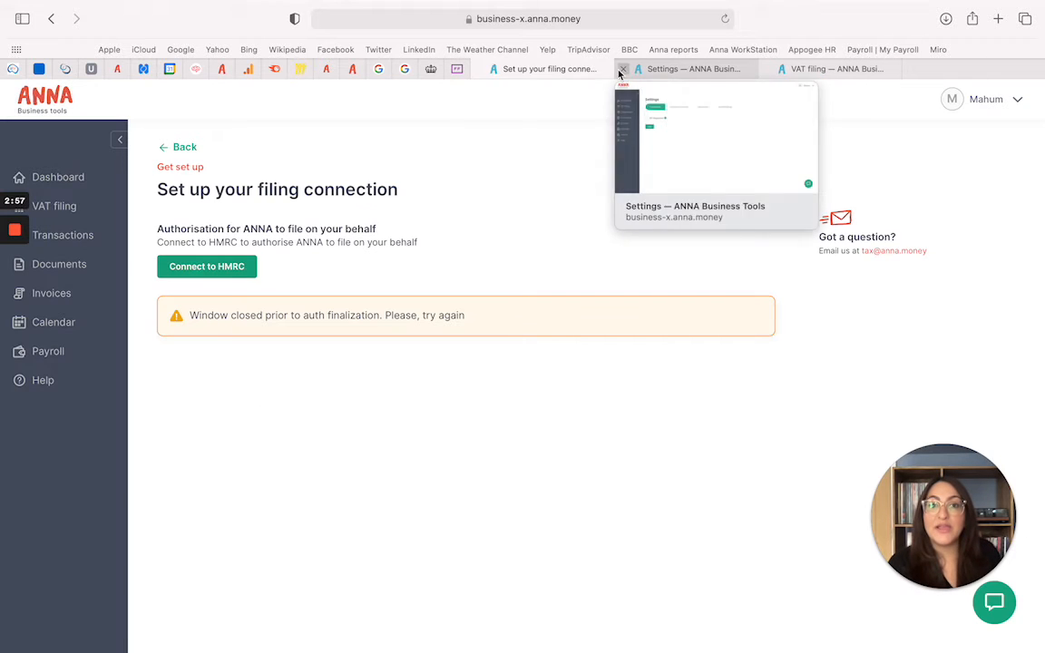
pyautogui.click(690, 69)
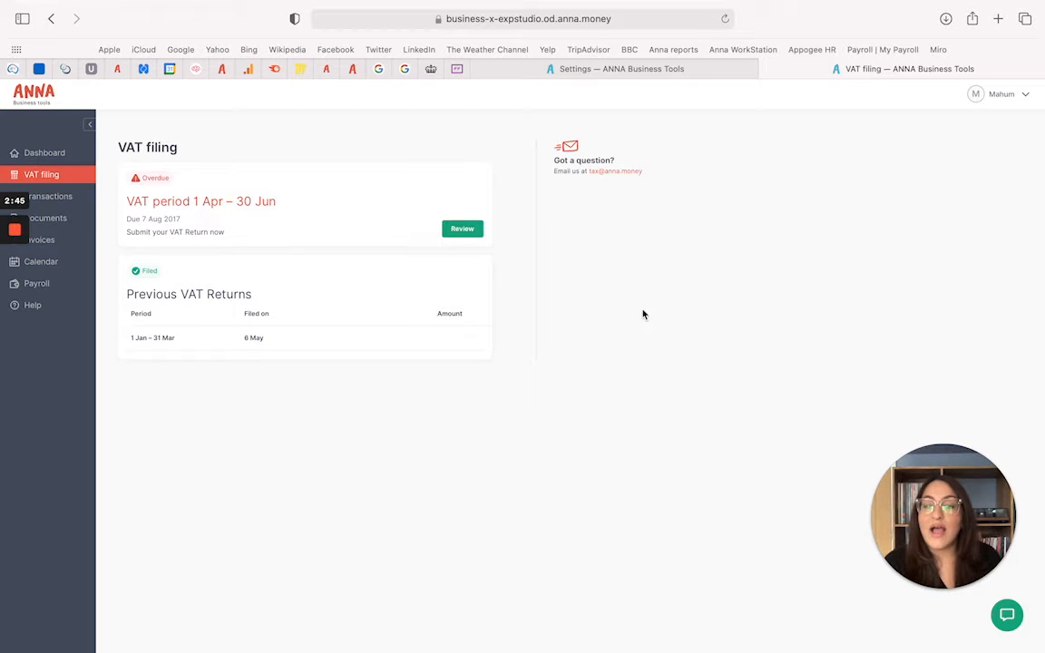
pyautogui.moveTo(675, 319)
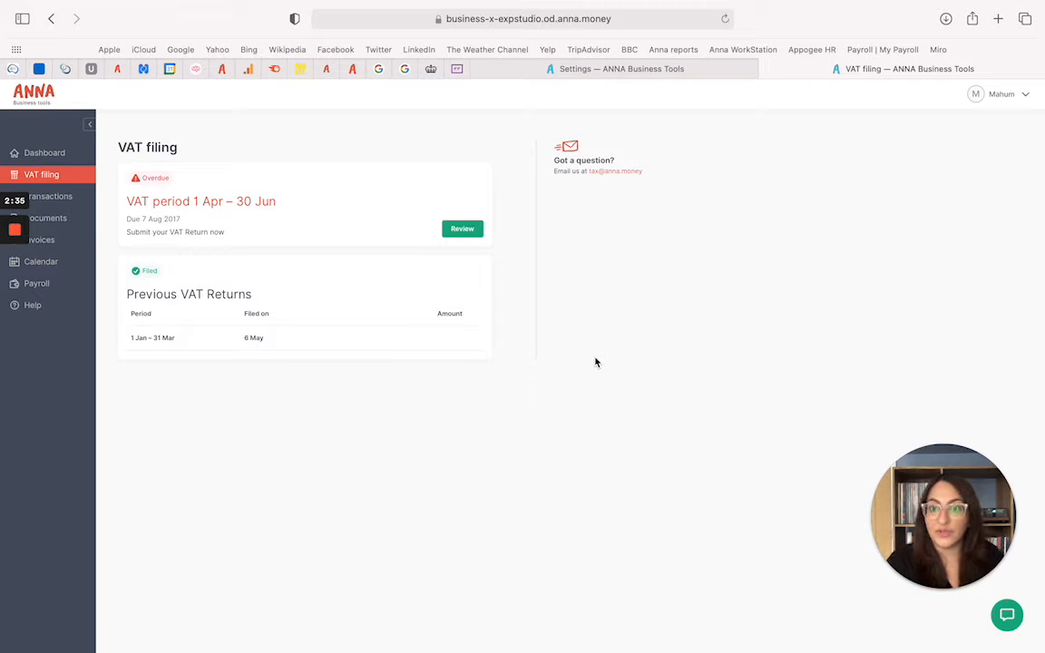
pyautogui.moveTo(601, 369)
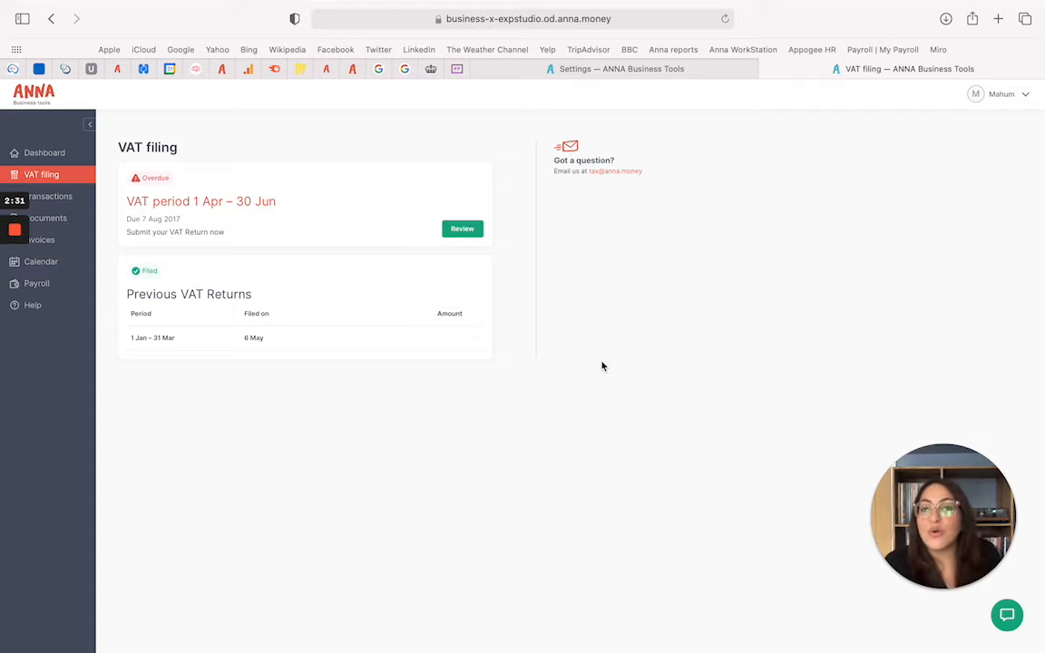
pyautogui.moveTo(312, 218)
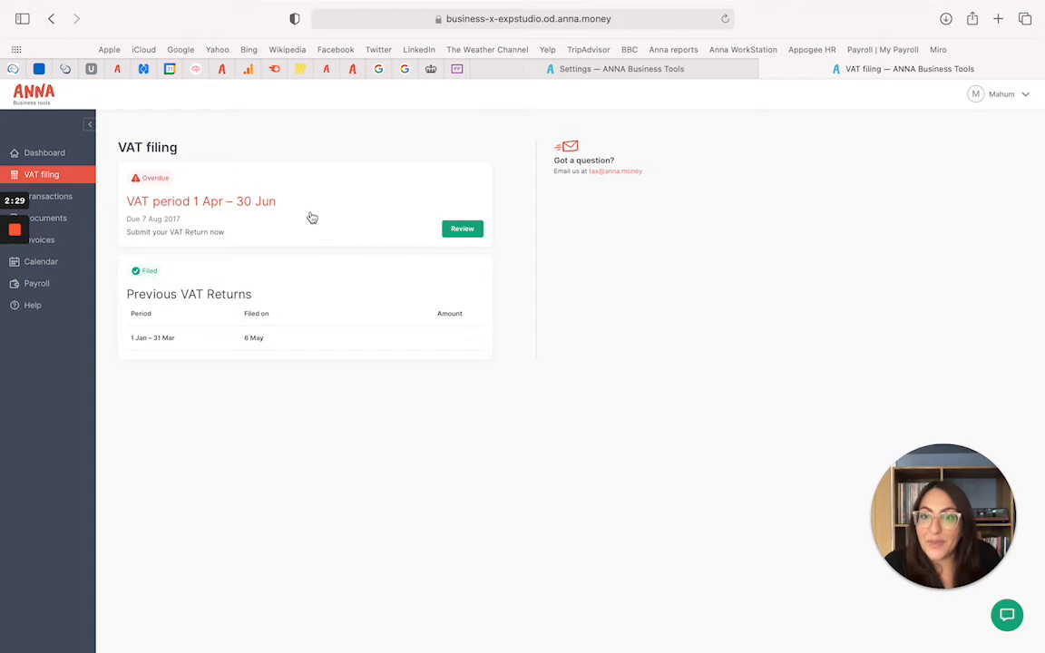
# Review the overdue 1 Apr – 30 Jun VAT period to see its filing options
pyautogui.click(461, 228)
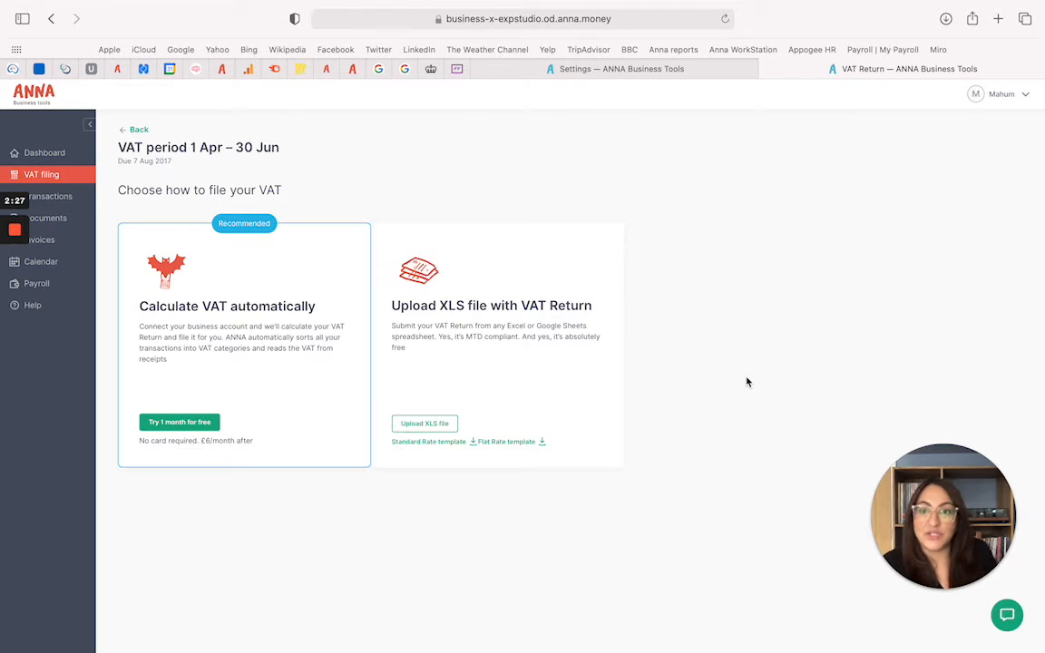
pyautogui.moveTo(374, 336)
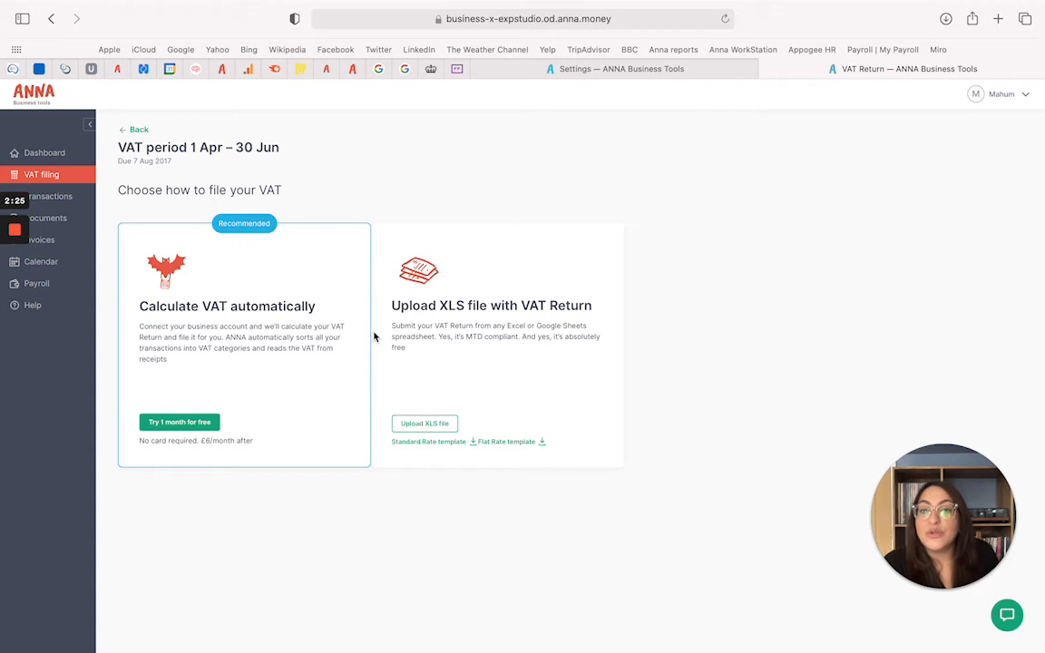
pyautogui.moveTo(802, 345)
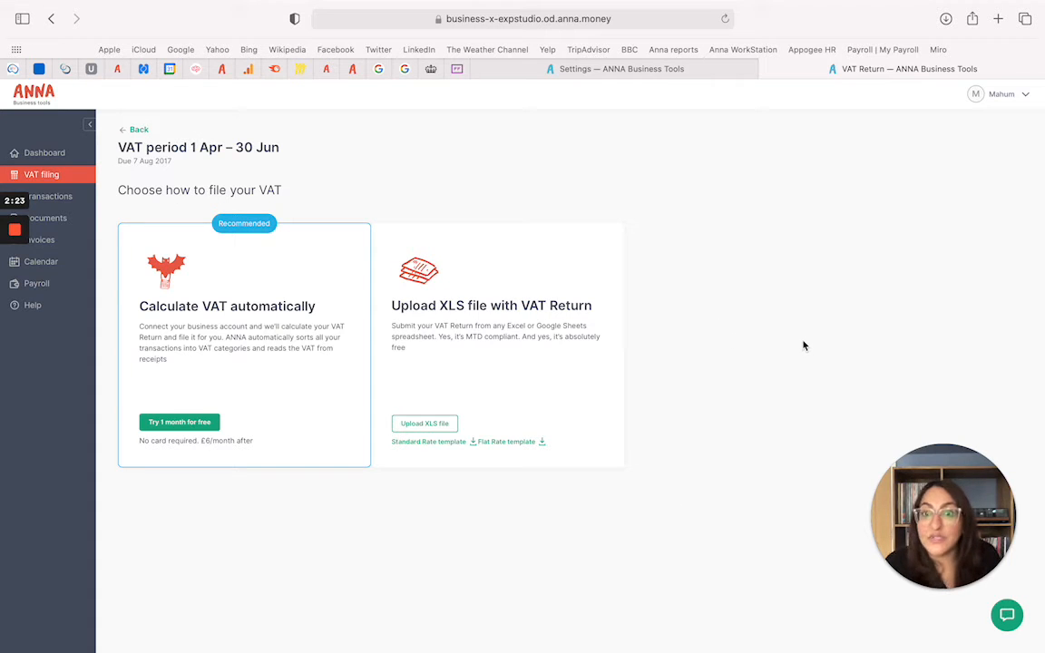
pyautogui.moveTo(762, 381)
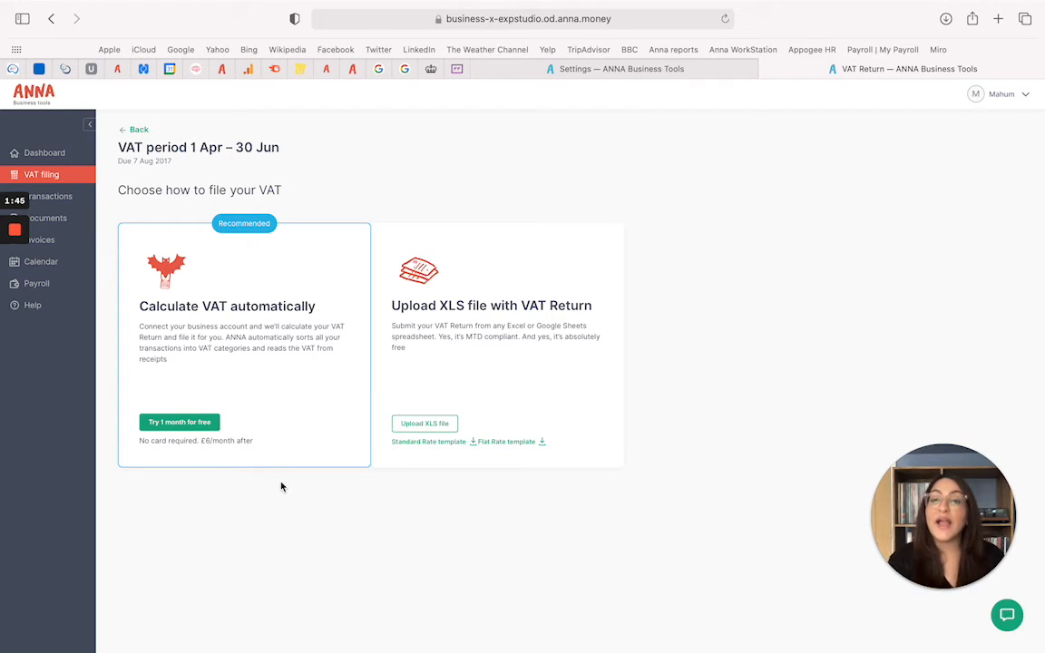
pyautogui.moveTo(286, 421)
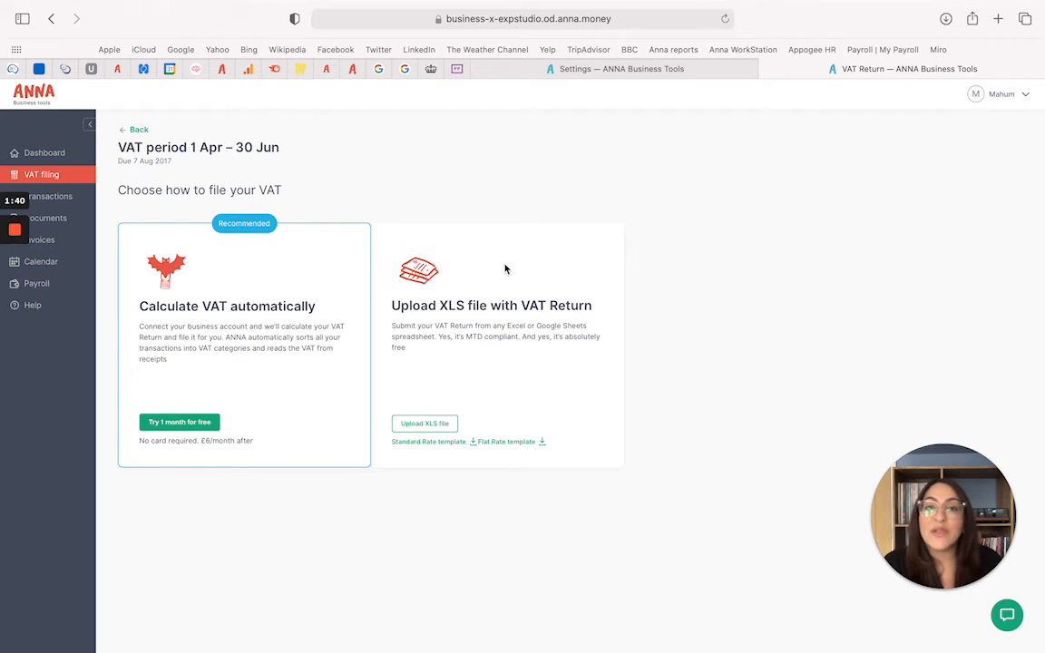
pyautogui.moveTo(685, 384)
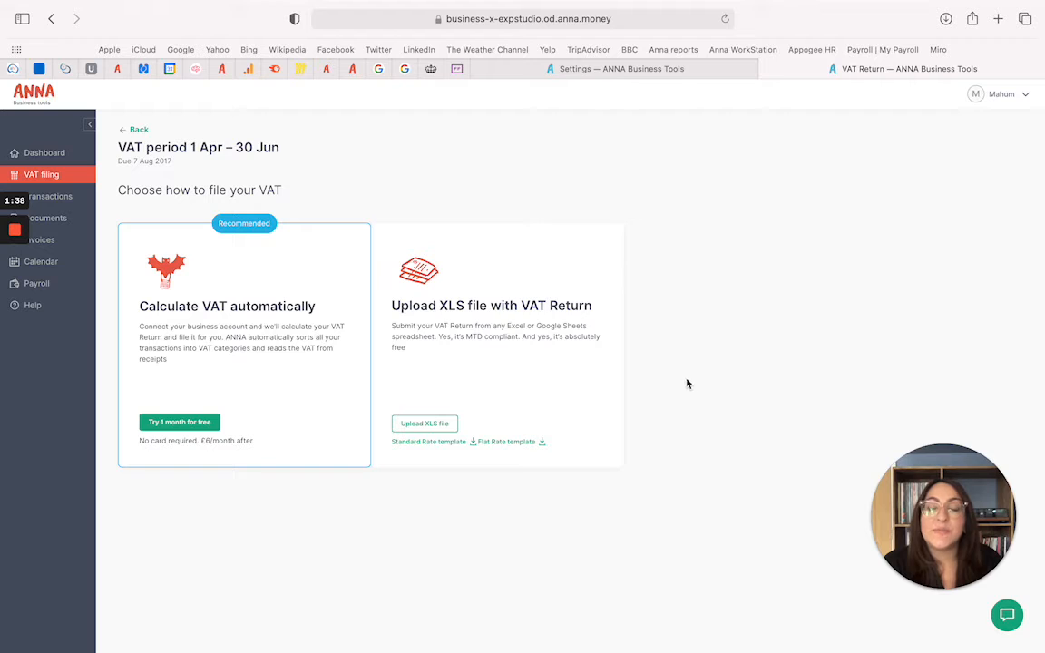
pyautogui.moveTo(686, 379)
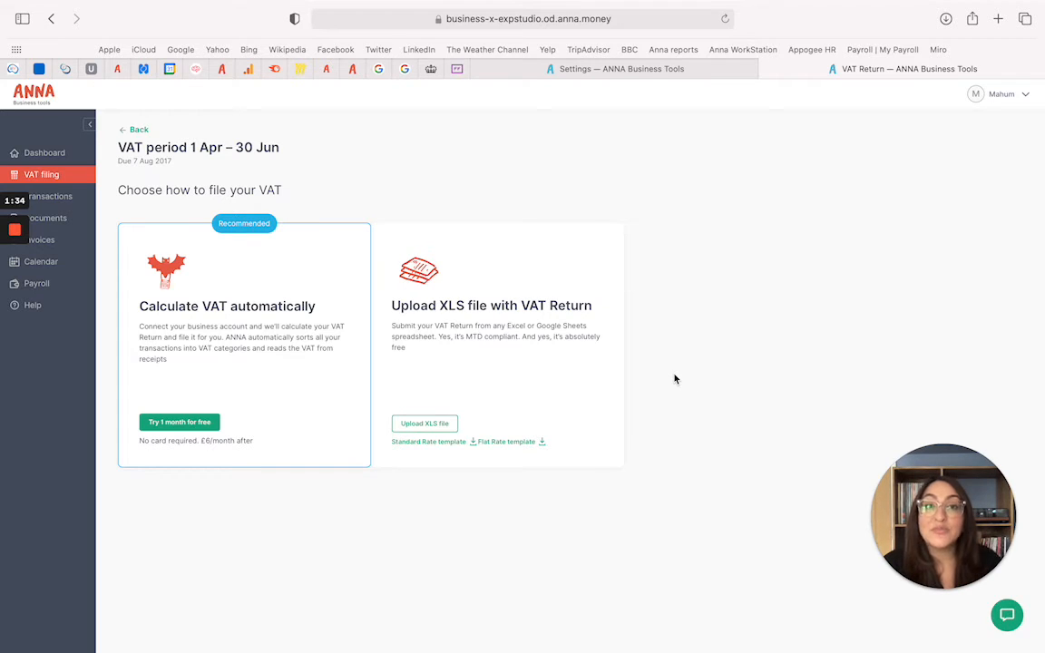
pyautogui.moveTo(697, 360)
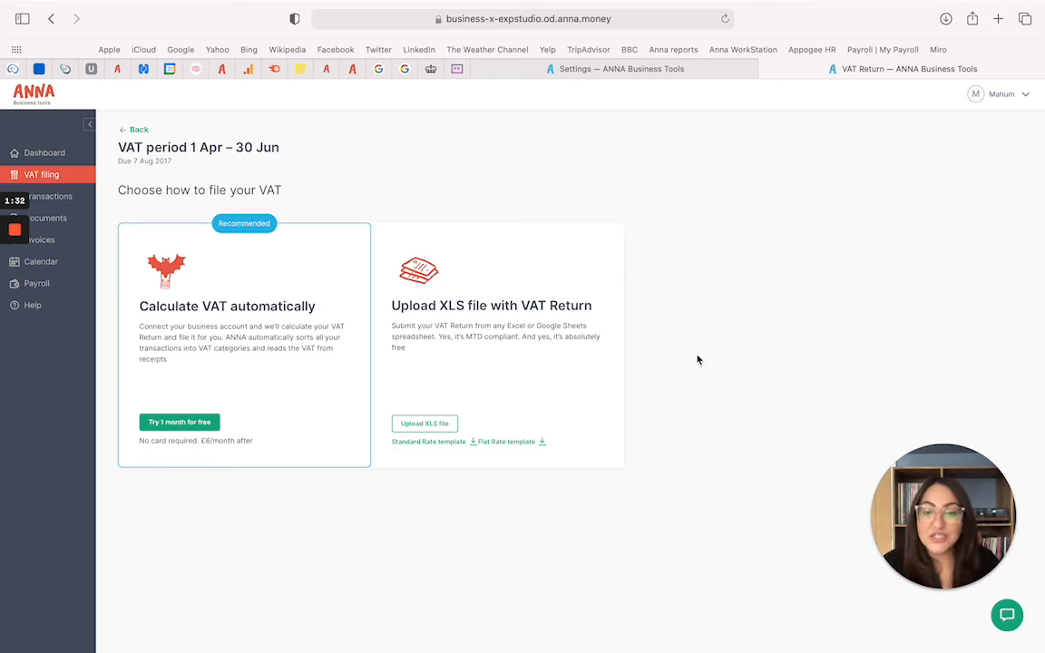
pyautogui.moveTo(717, 359)
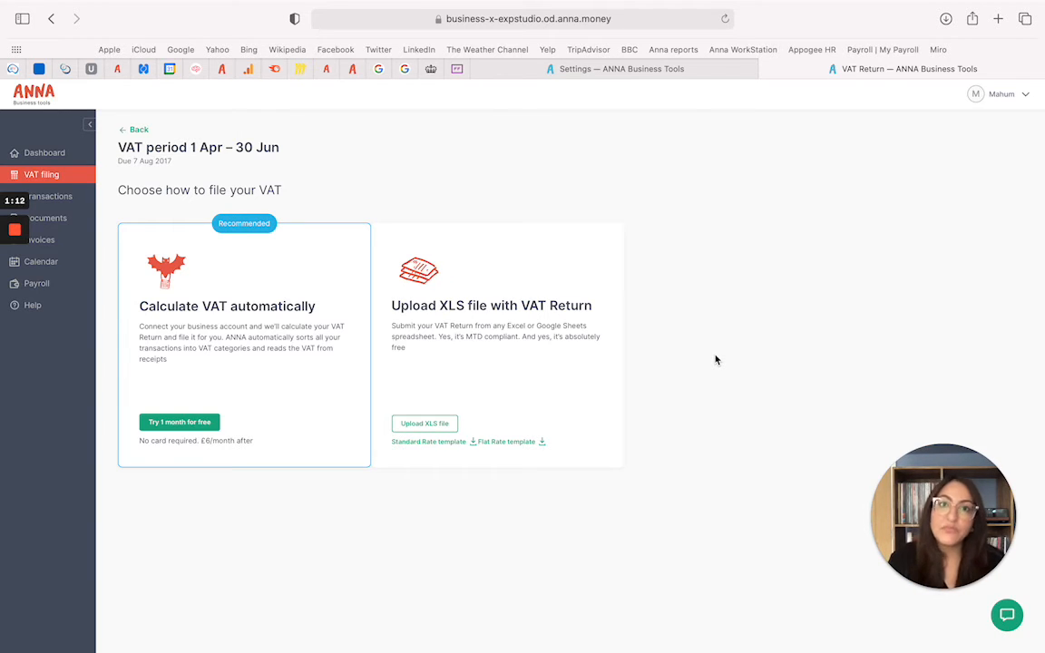
pyautogui.moveTo(715, 381)
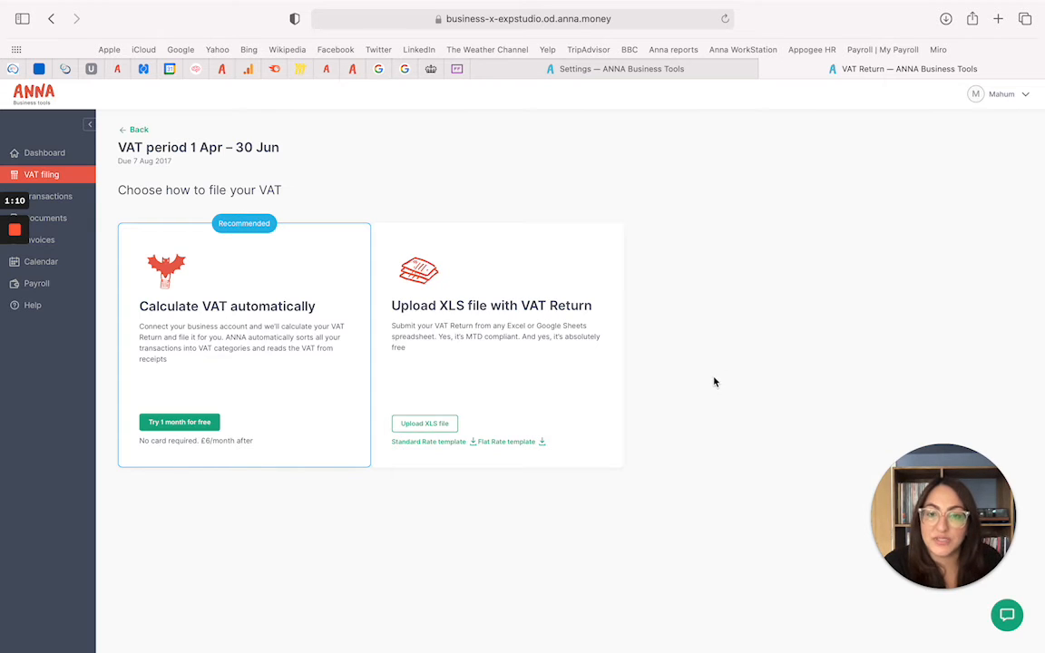
pyautogui.moveTo(559, 494)
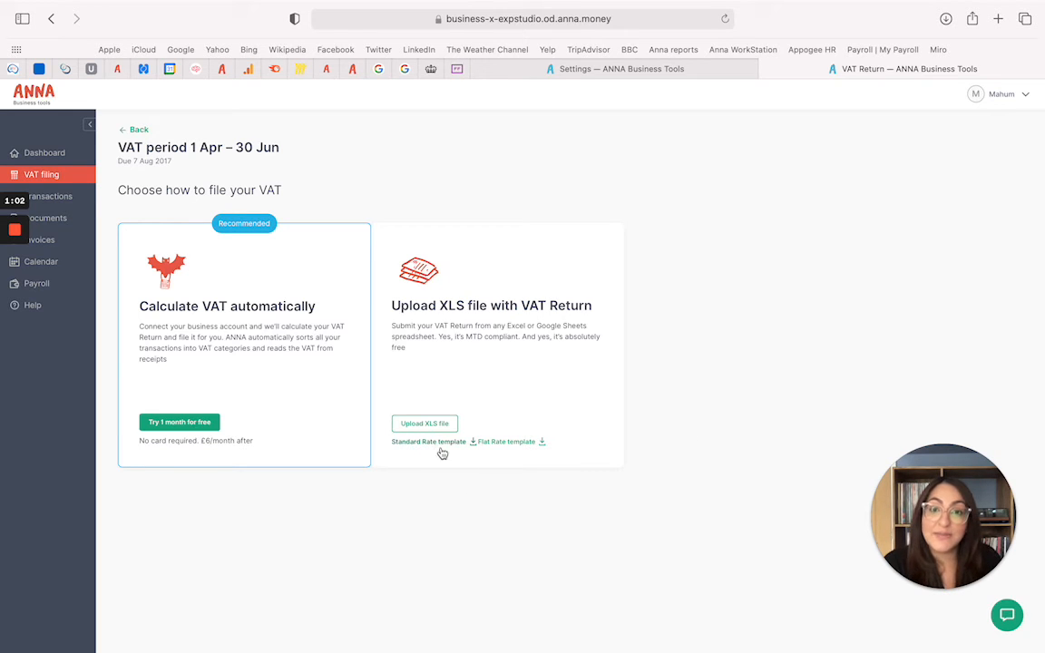
pyautogui.moveTo(529, 452)
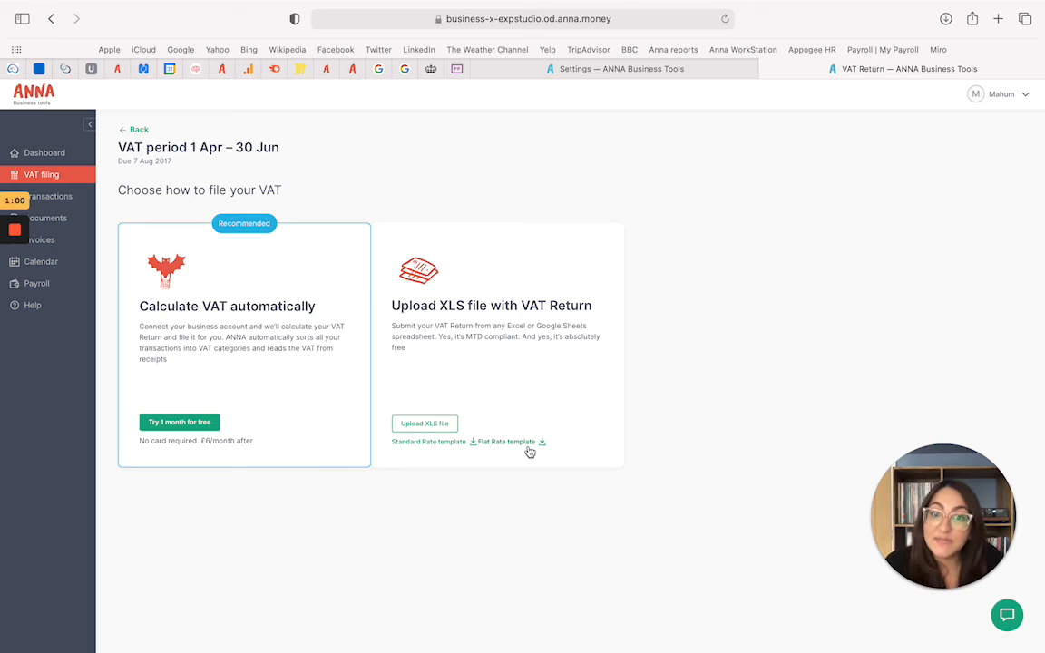
pyautogui.moveTo(730, 388)
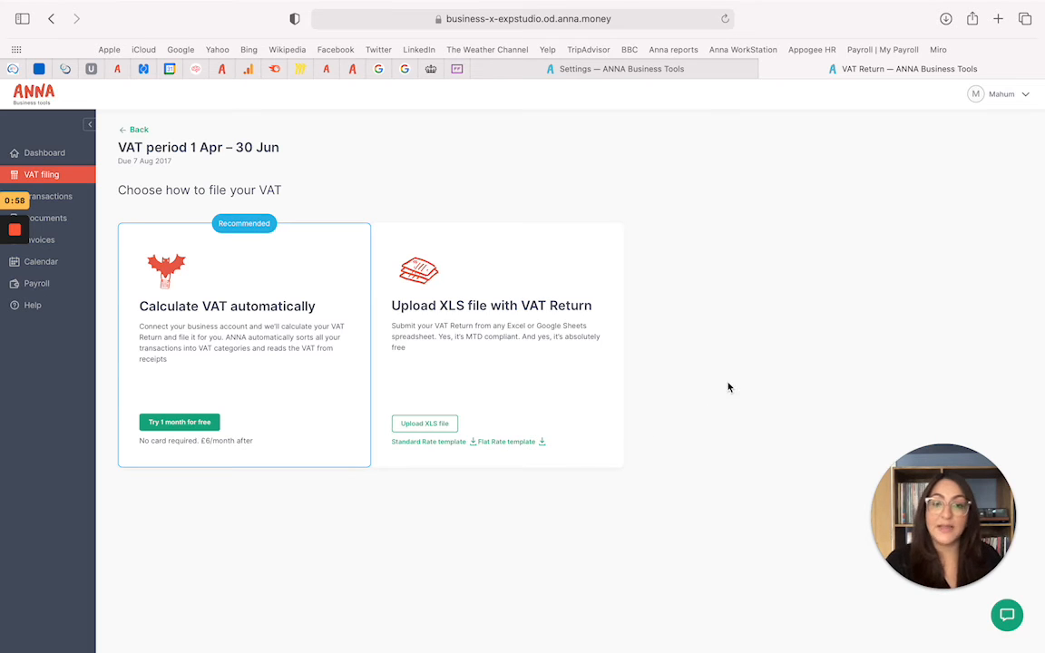
pyautogui.moveTo(713, 442)
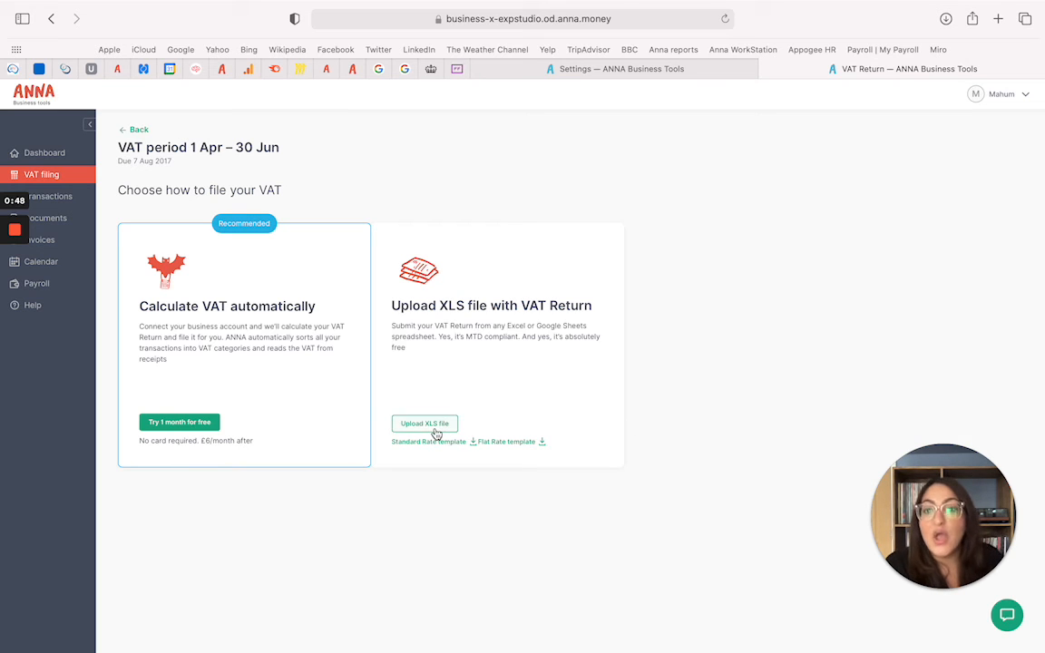
# Upload the ANNA MTD cash-basis xlsx template as the 1 Apr–30 Jun VAT return
pyautogui.click(424, 423)
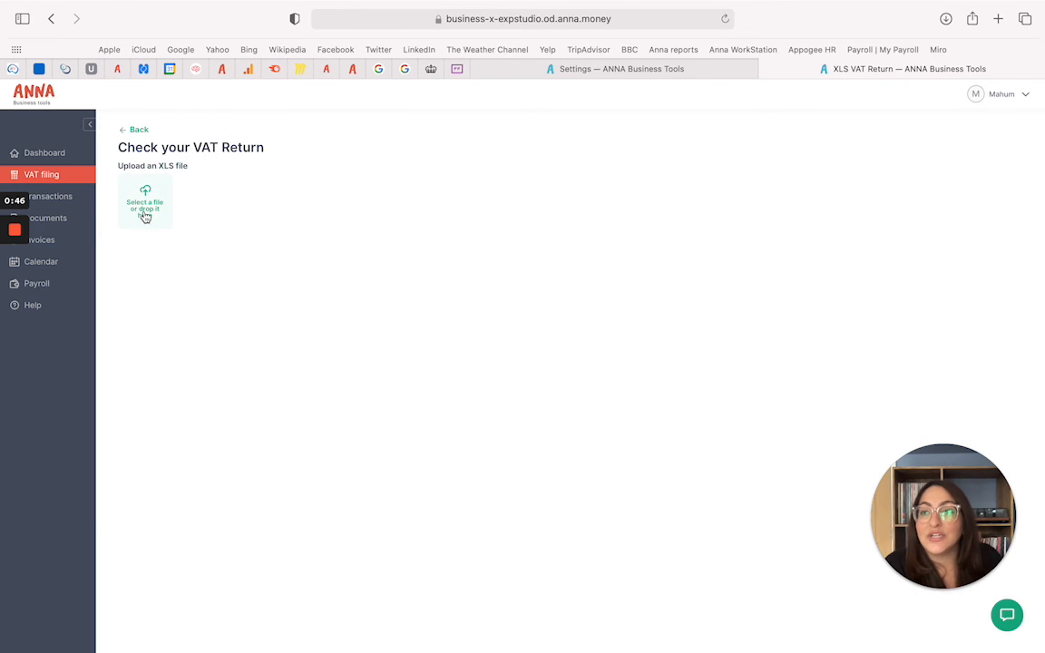
pyautogui.click(145, 200)
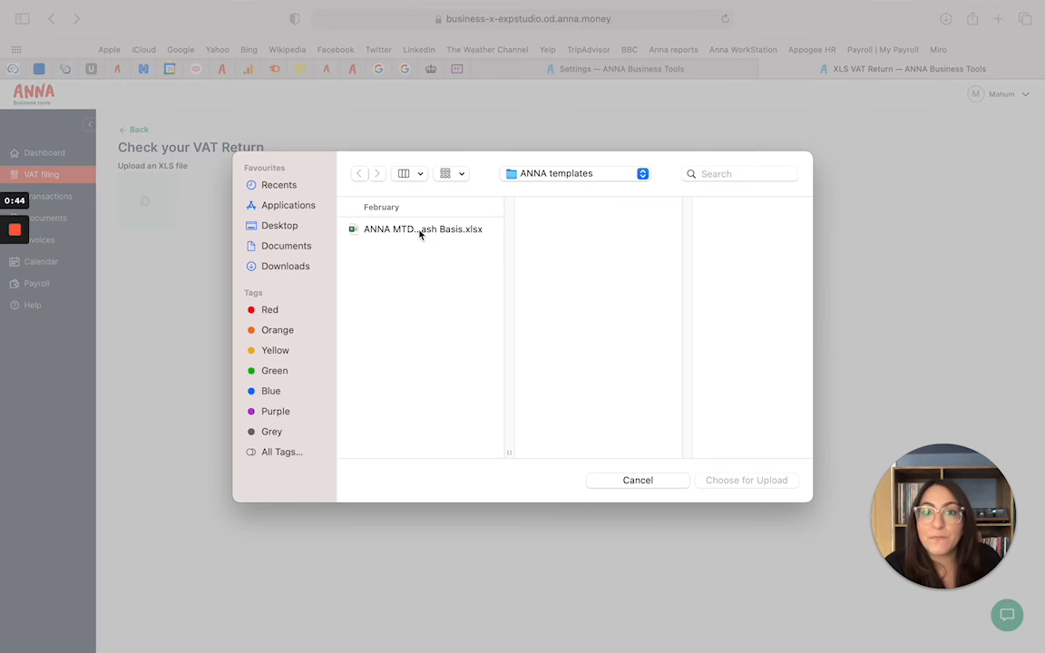
pyautogui.click(747, 479)
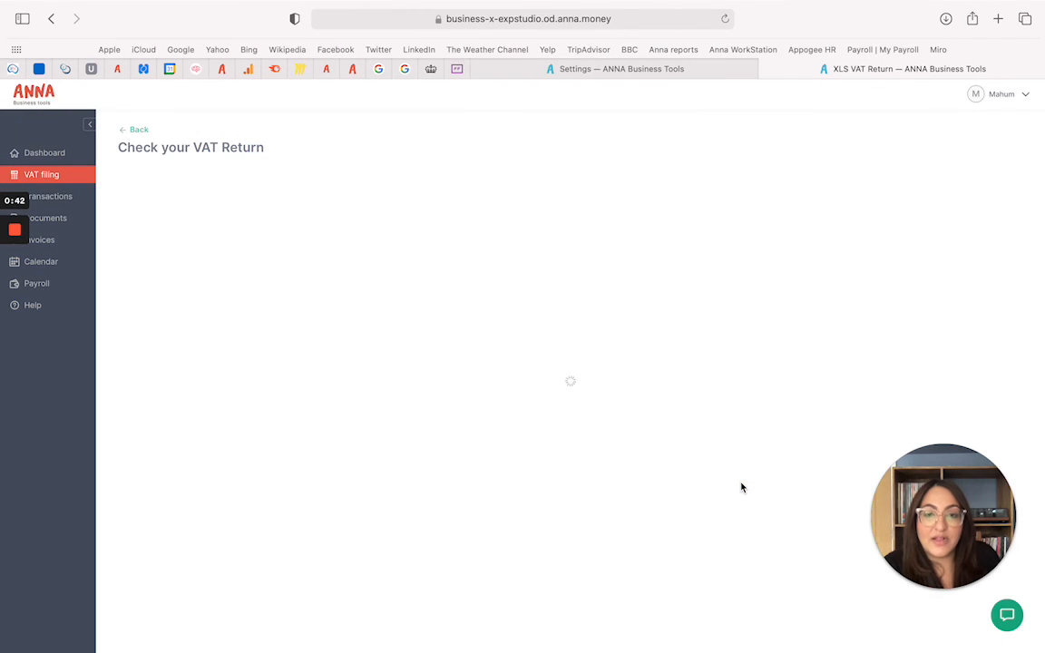
pyautogui.moveTo(818, 358)
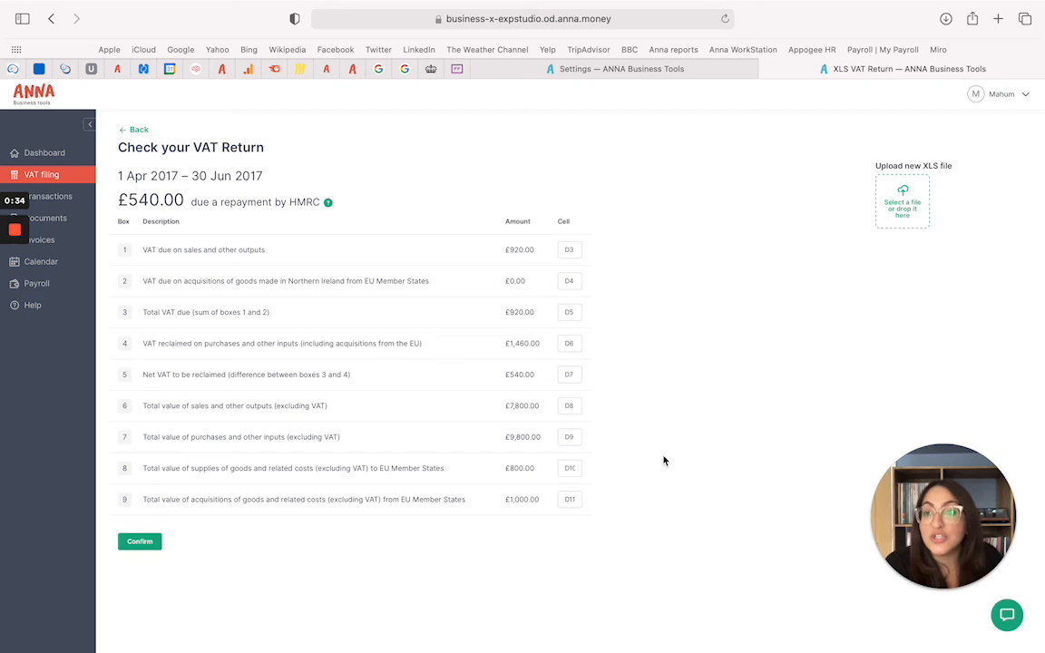
pyautogui.moveTo(541, 497)
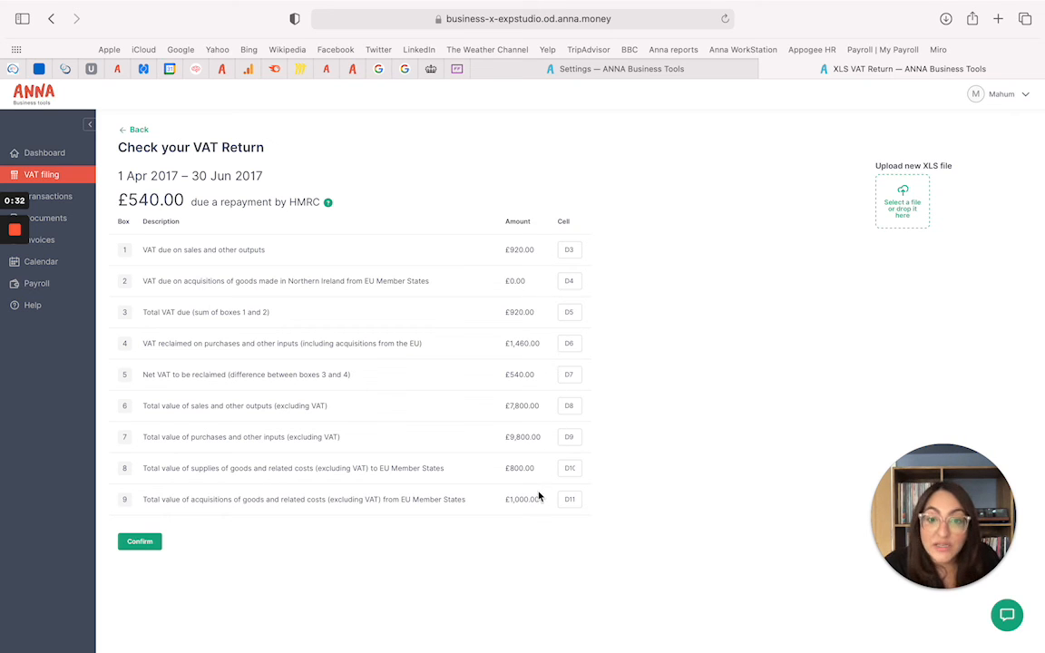
pyautogui.moveTo(506, 556)
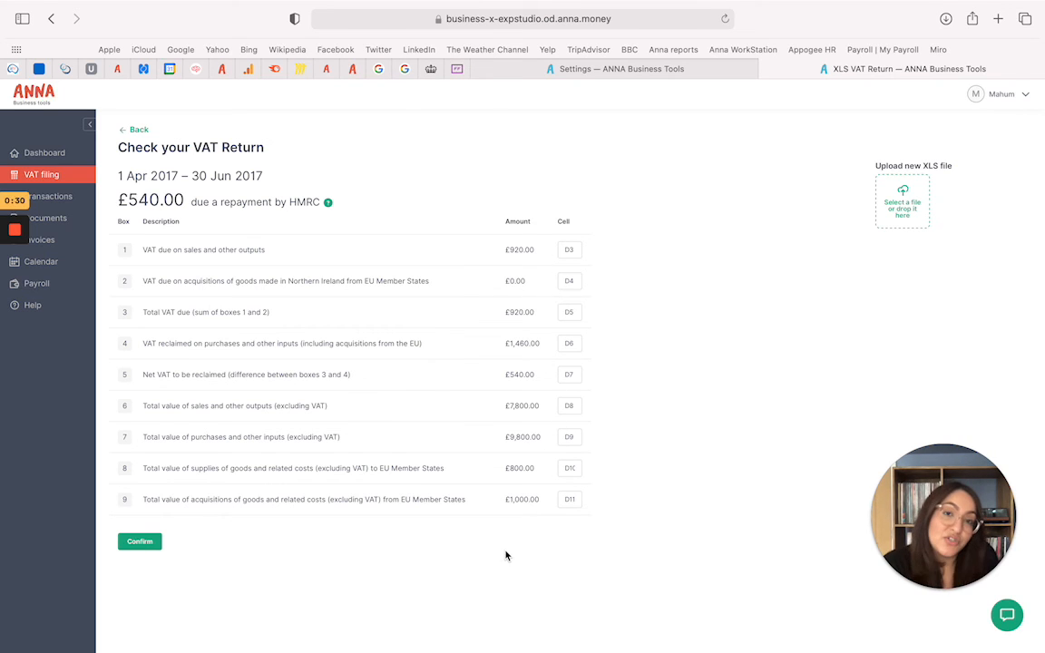
pyautogui.moveTo(510, 555)
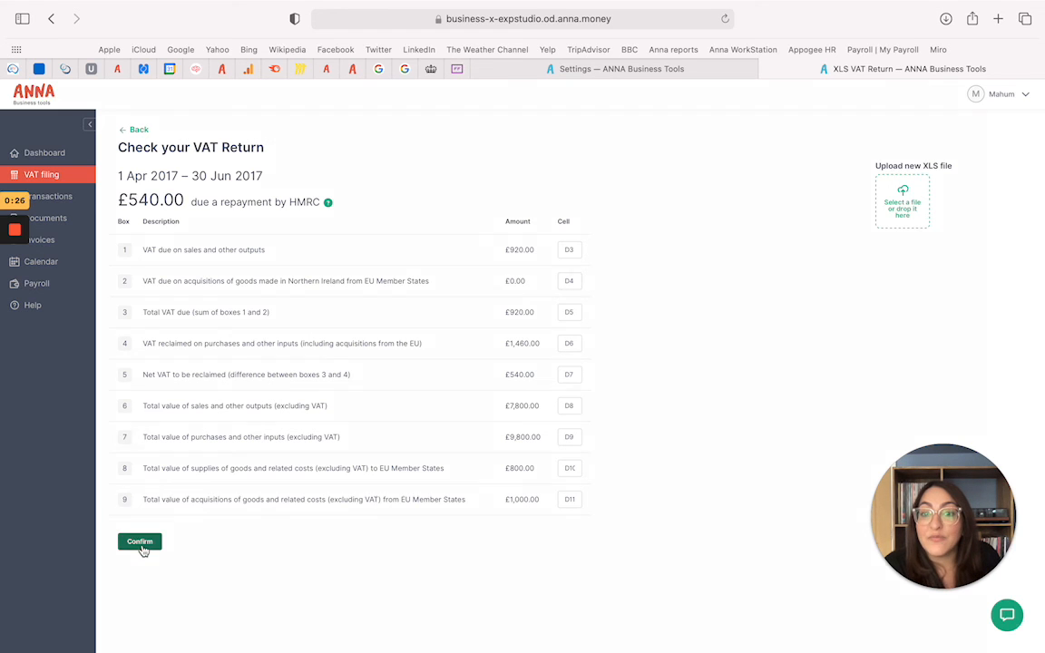
# Confirm the figures, declare the return true and complete, and submit the £540.00 repayment return to HMRC
pyautogui.click(140, 541)
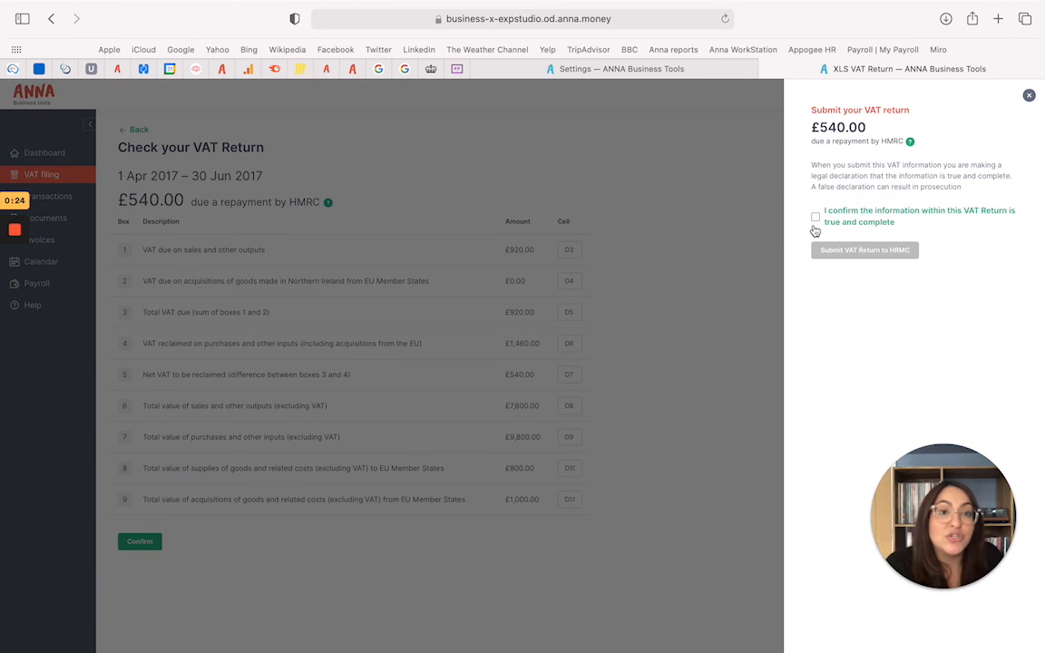
pyautogui.click(815, 218)
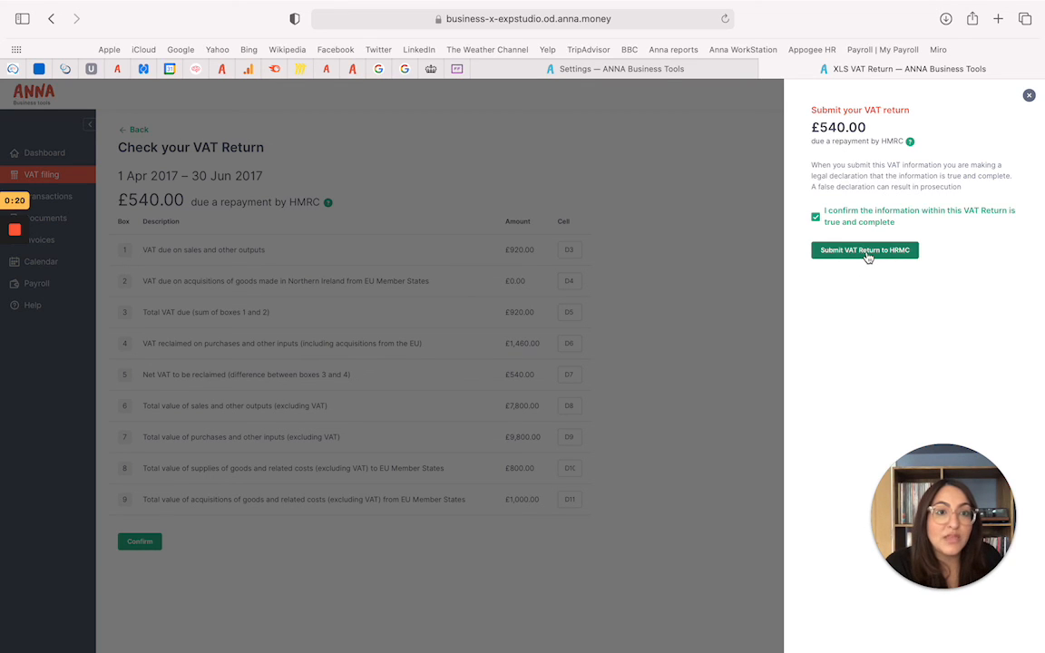
pyautogui.click(863, 250)
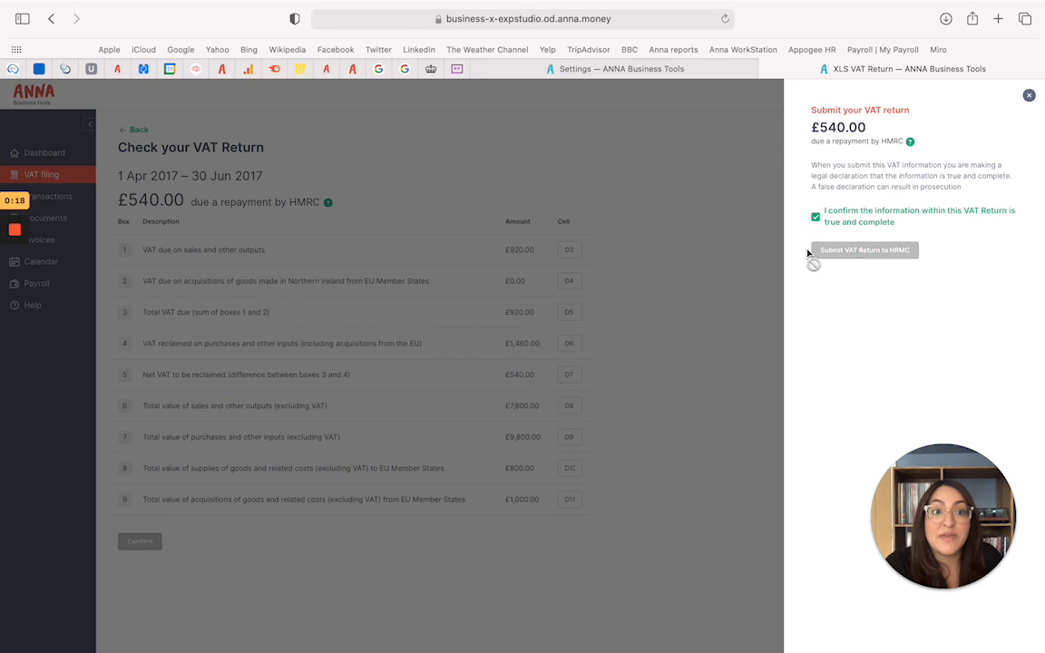
pyautogui.click(864, 251)
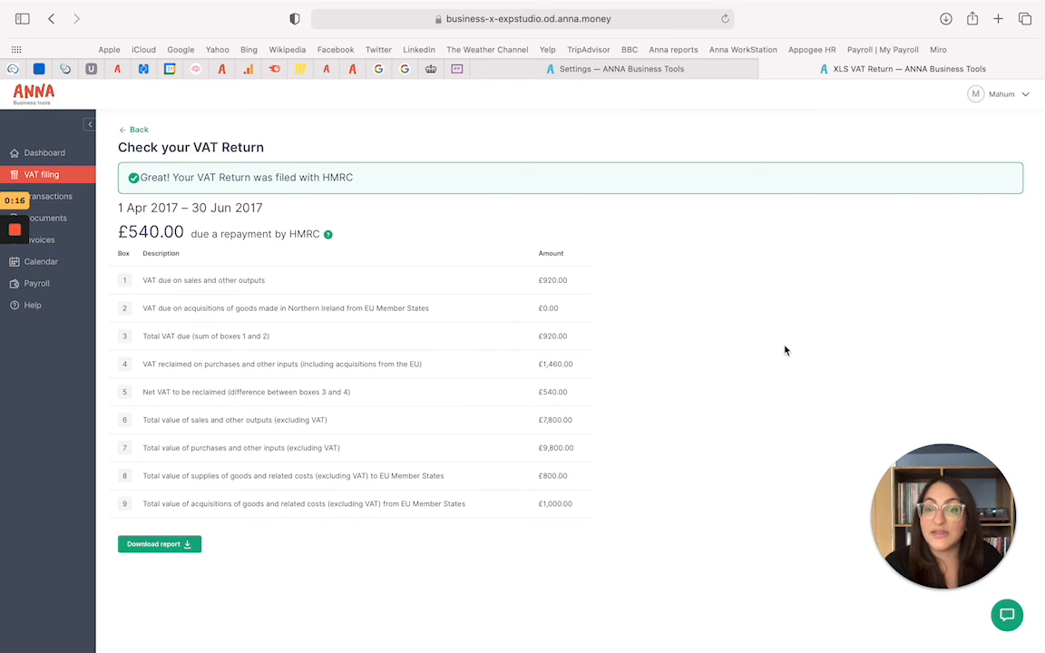
pyautogui.moveTo(192, 181)
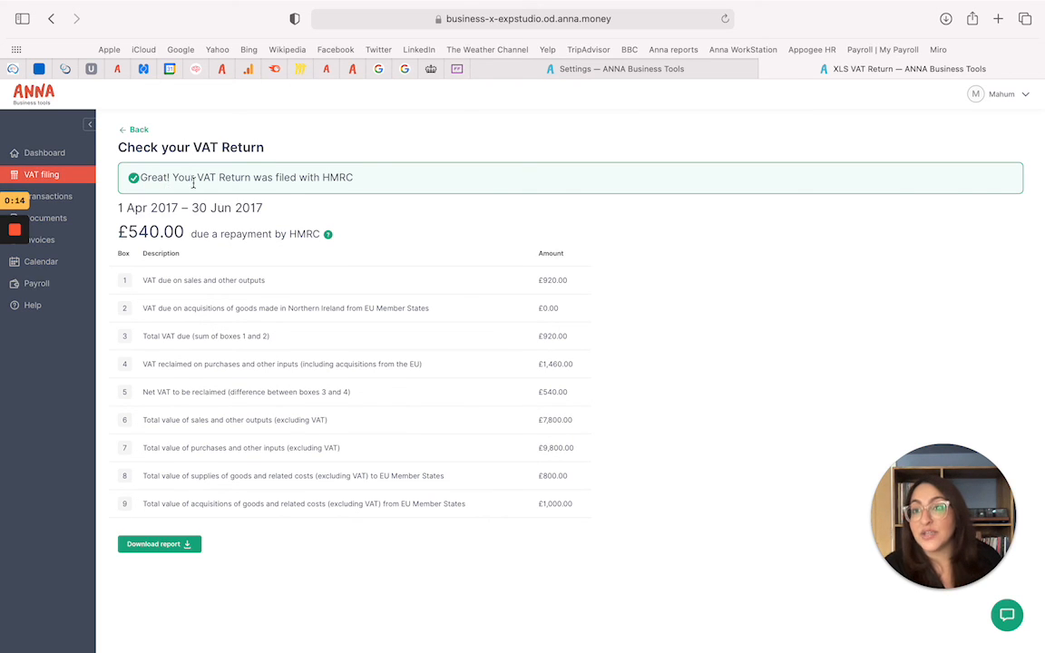
pyautogui.moveTo(668, 381)
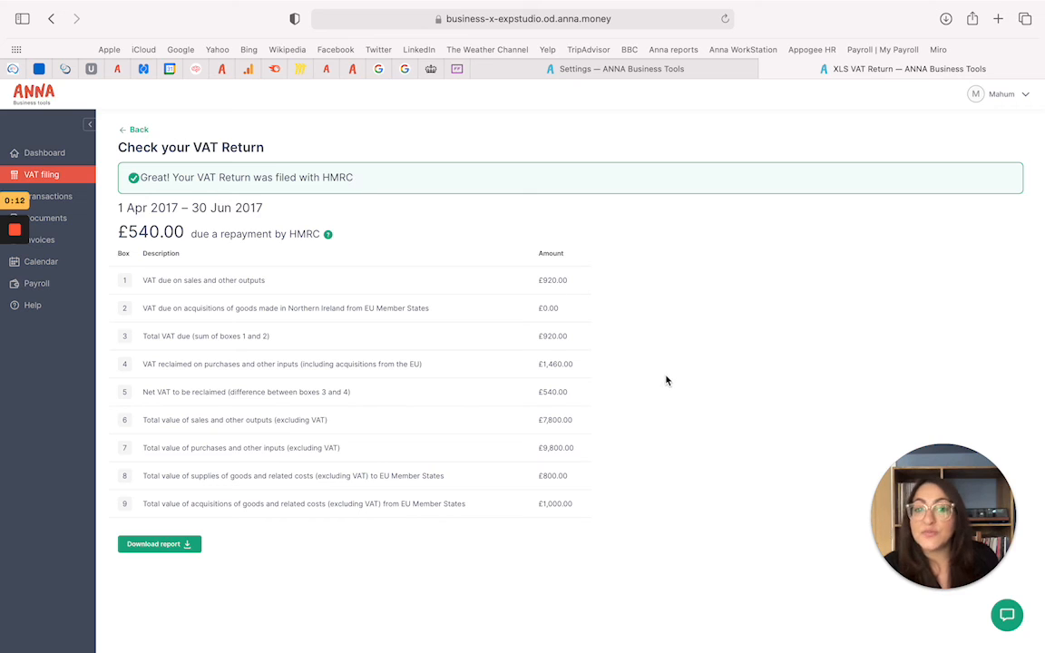